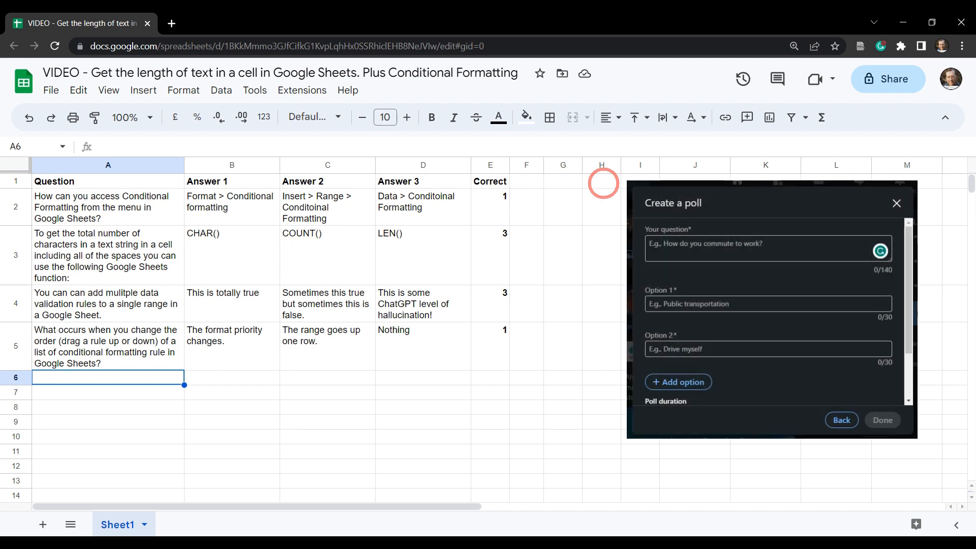
pyautogui.moveTo(429, 408)
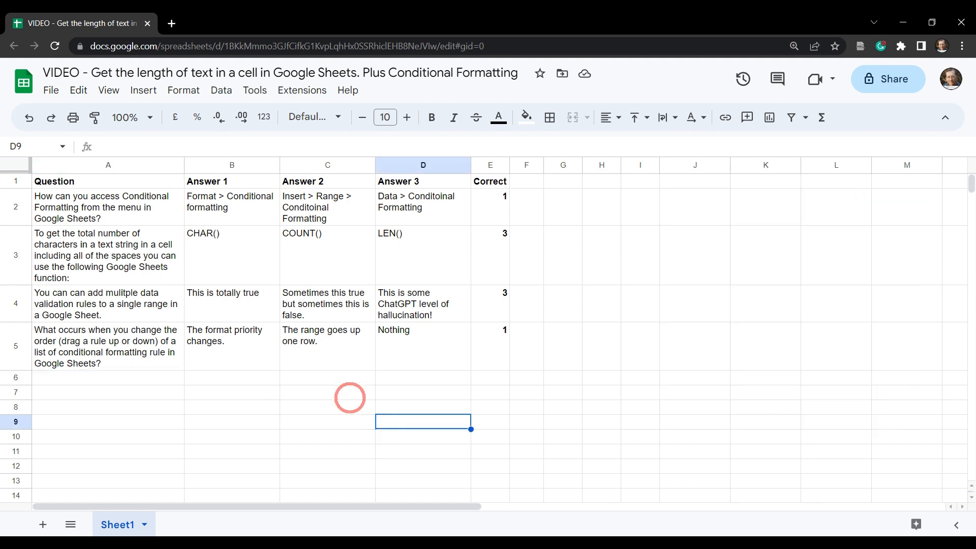
# Count the first question's characters with =LEN(A2) in F2 and auto-fill F3:F5 (73, 142, 83, 121)
pyautogui.click(601, 391)
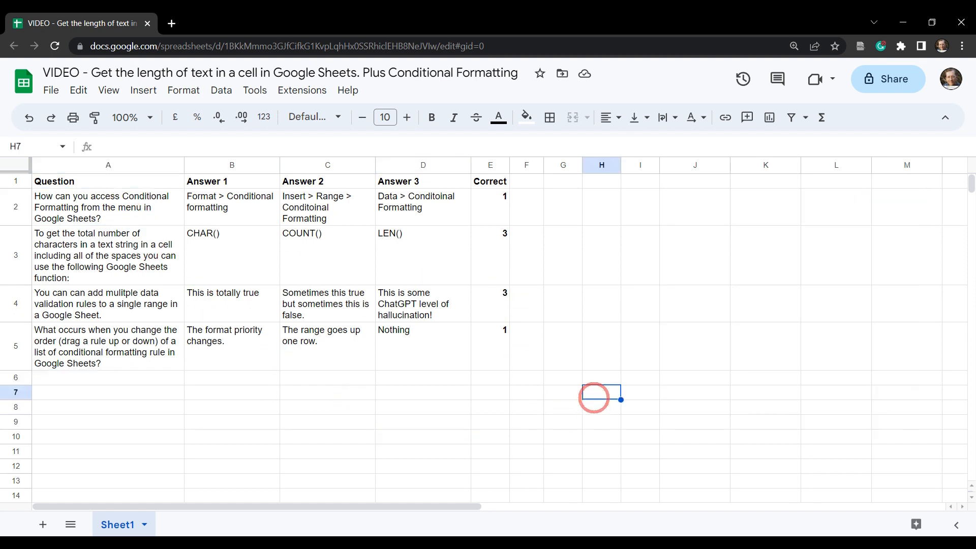
pyautogui.moveTo(547, 376)
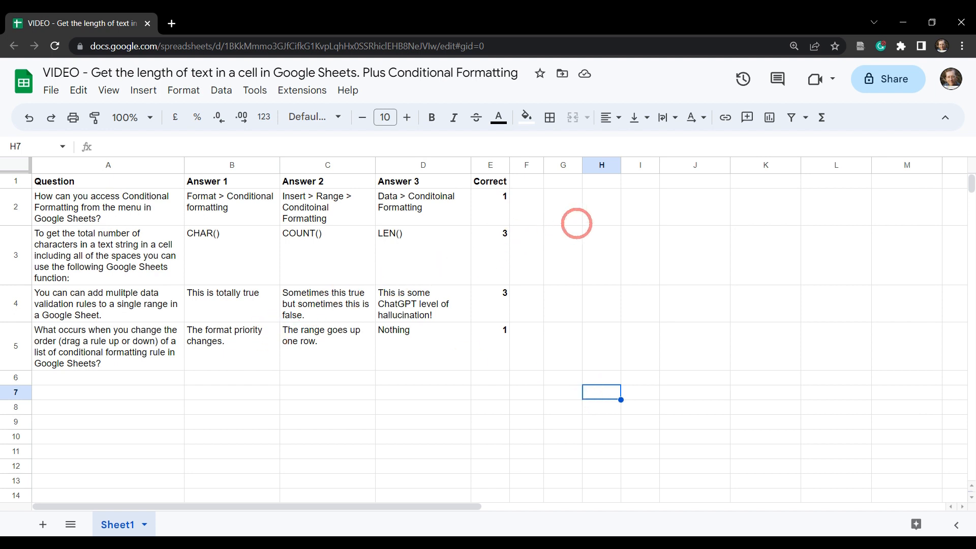
pyautogui.click(526, 346)
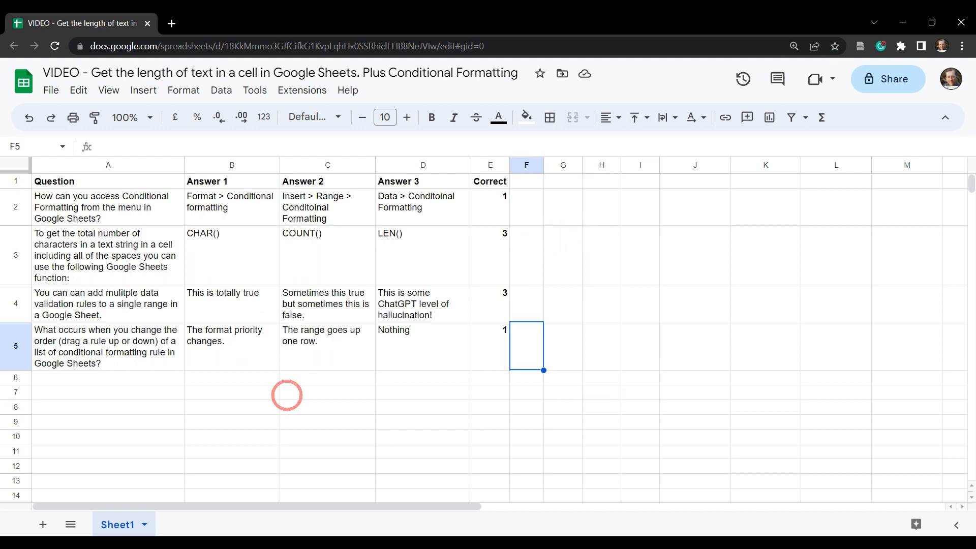
pyautogui.moveTo(367, 366)
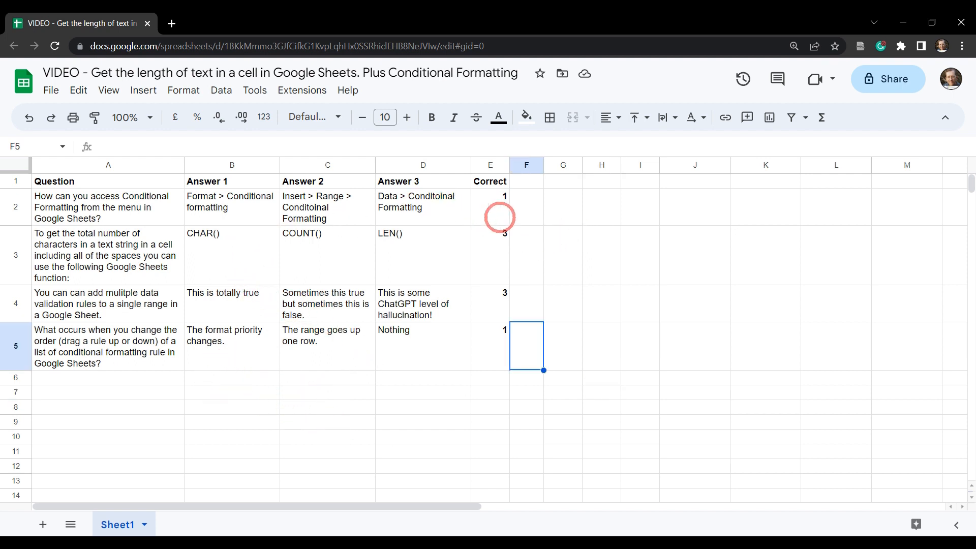
pyautogui.moveTo(533, 213)
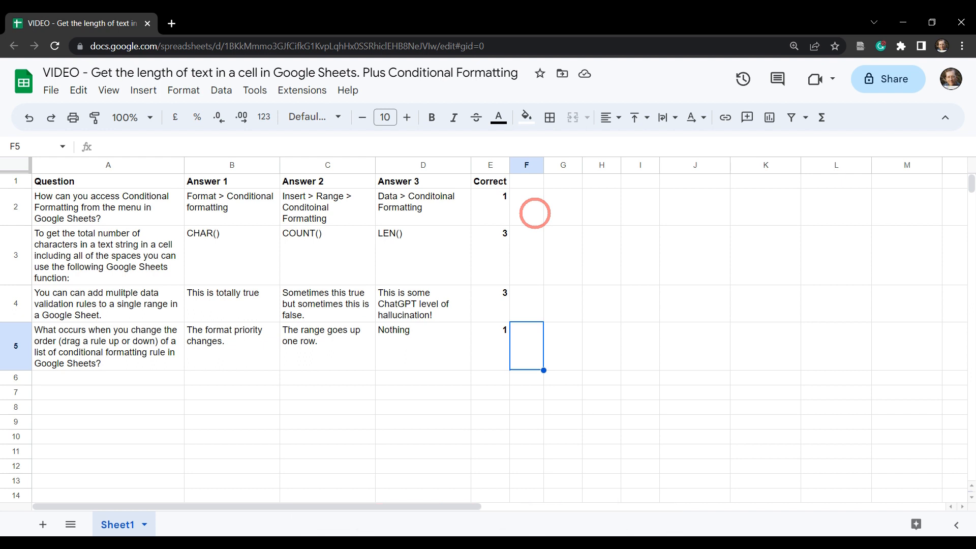
pyautogui.click(525, 181)
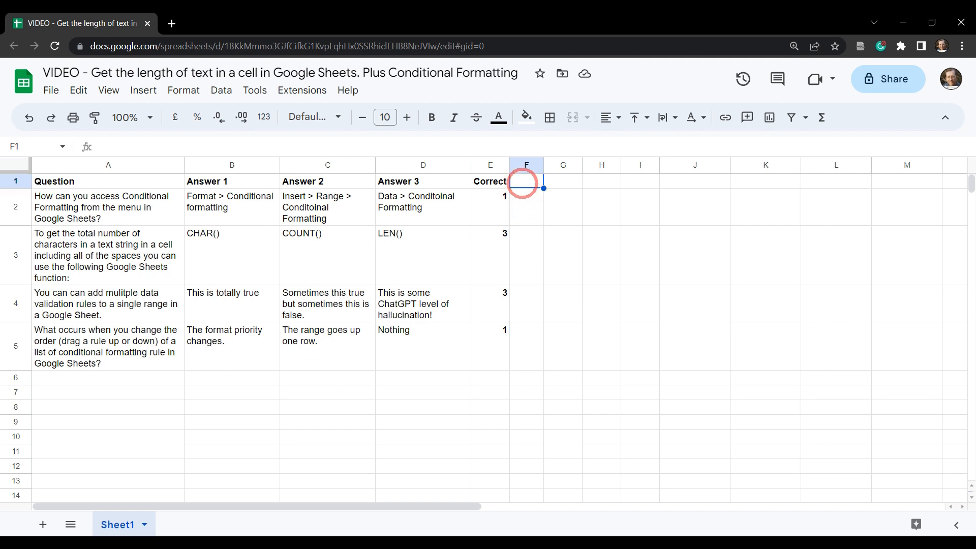
pyautogui.click(108, 206)
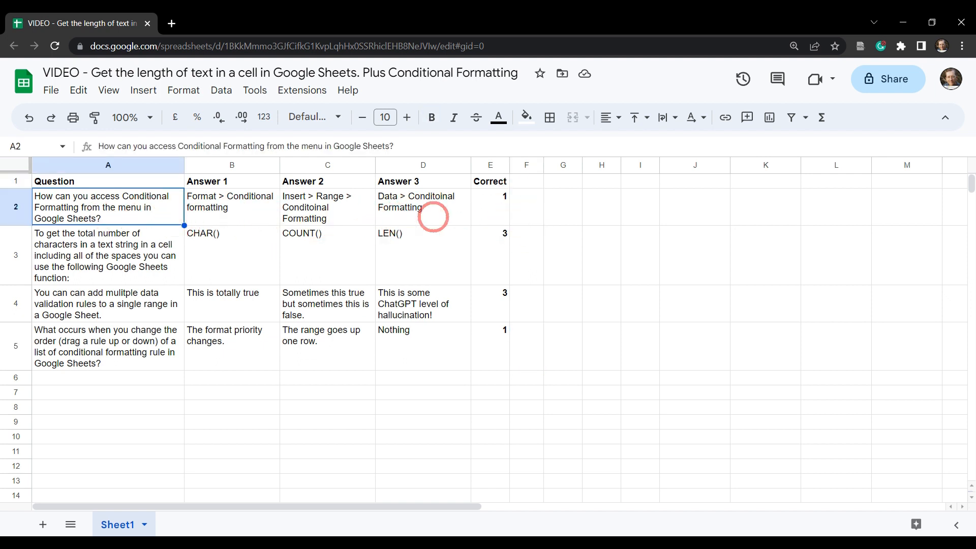
pyautogui.moveTo(532, 212)
pyautogui.write('=')
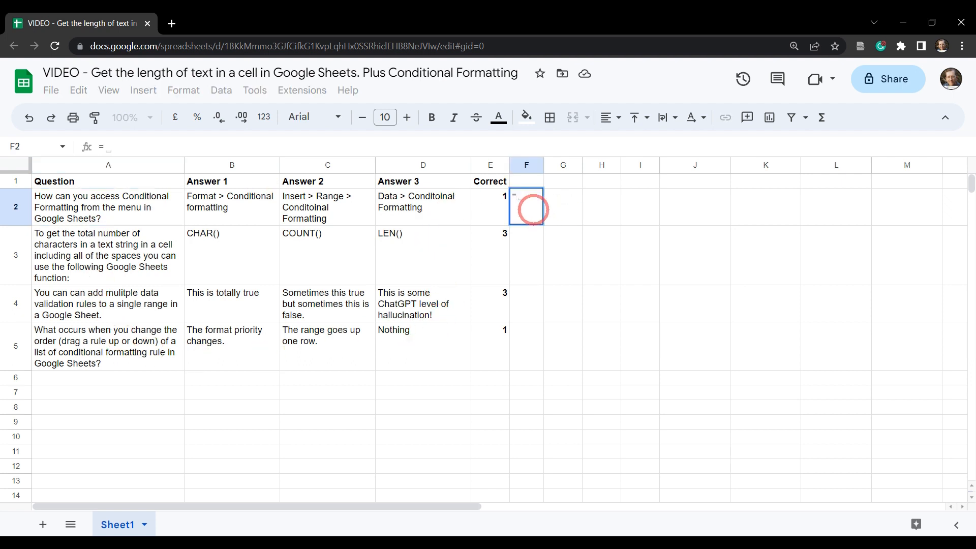
pyautogui.write('LEN(')
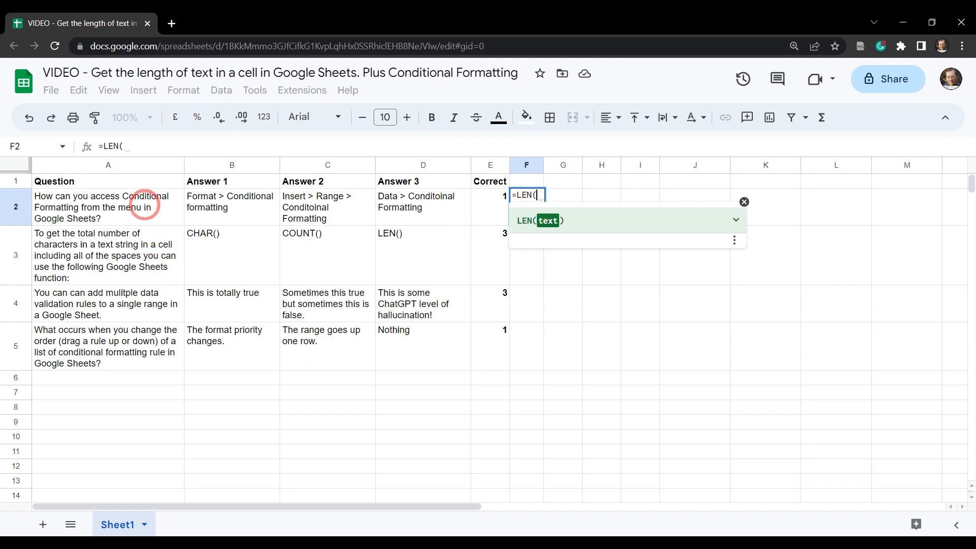
pyautogui.click(107, 206)
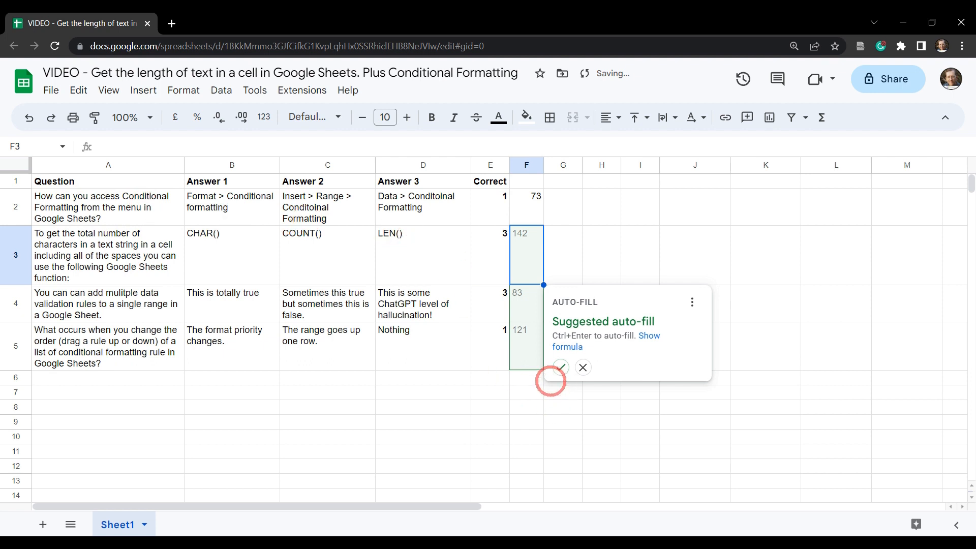
pyautogui.moveTo(384, 355)
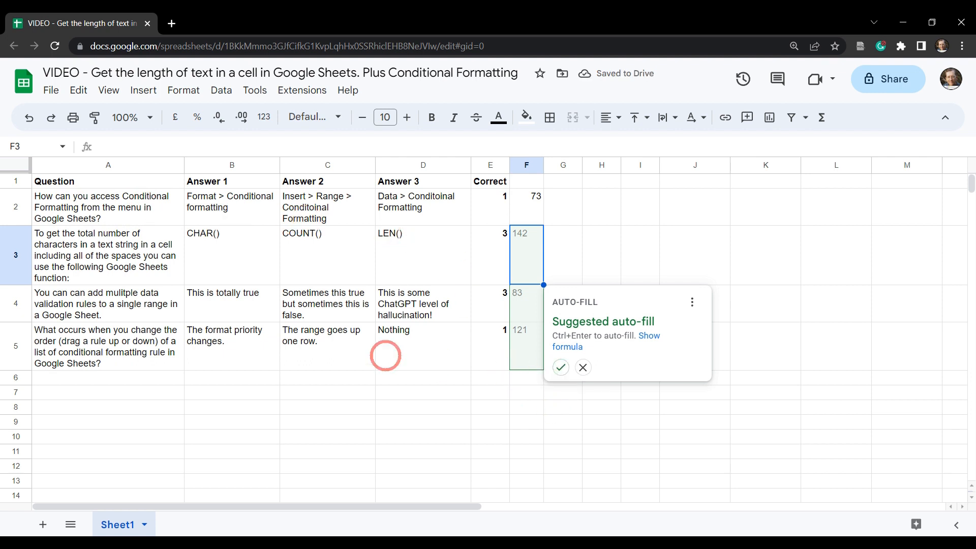
pyautogui.click(581, 367)
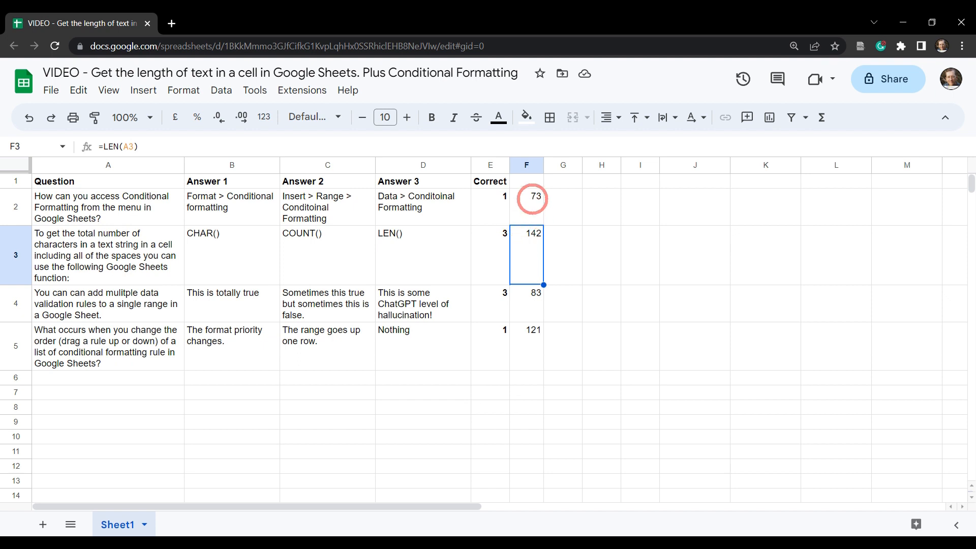
pyautogui.click(526, 181)
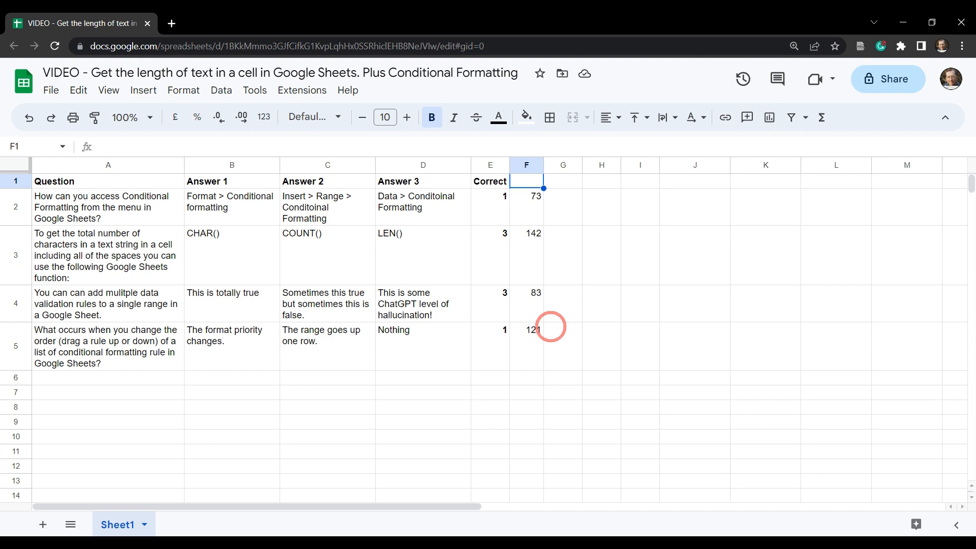
# Head the count columns Q, A1 and A2 above the LEN results
pyautogui.write('Q')
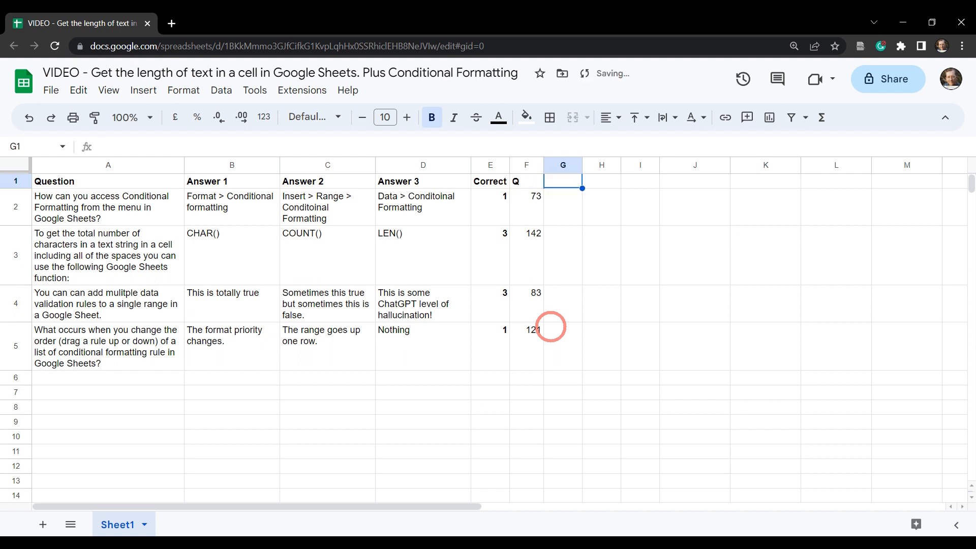
pyautogui.write('A1')
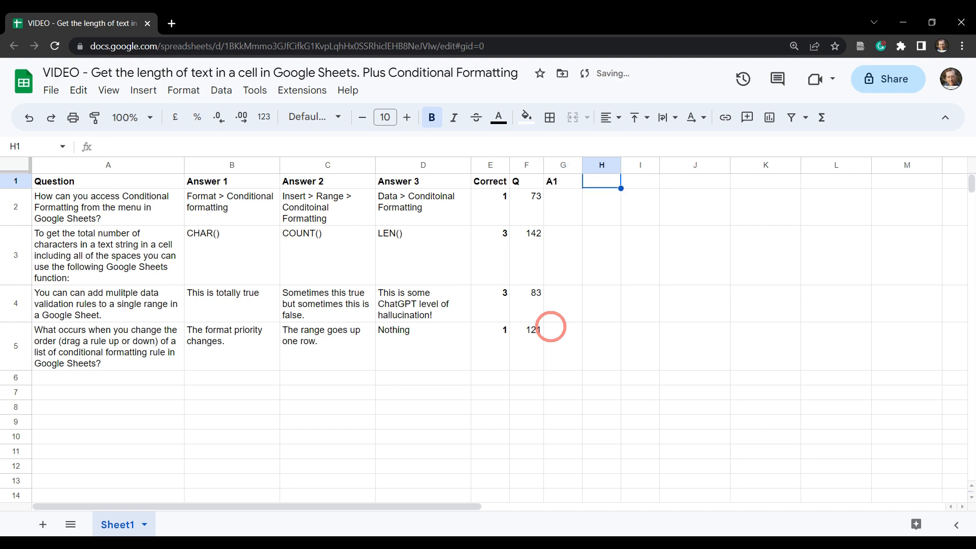
pyautogui.write('A2')
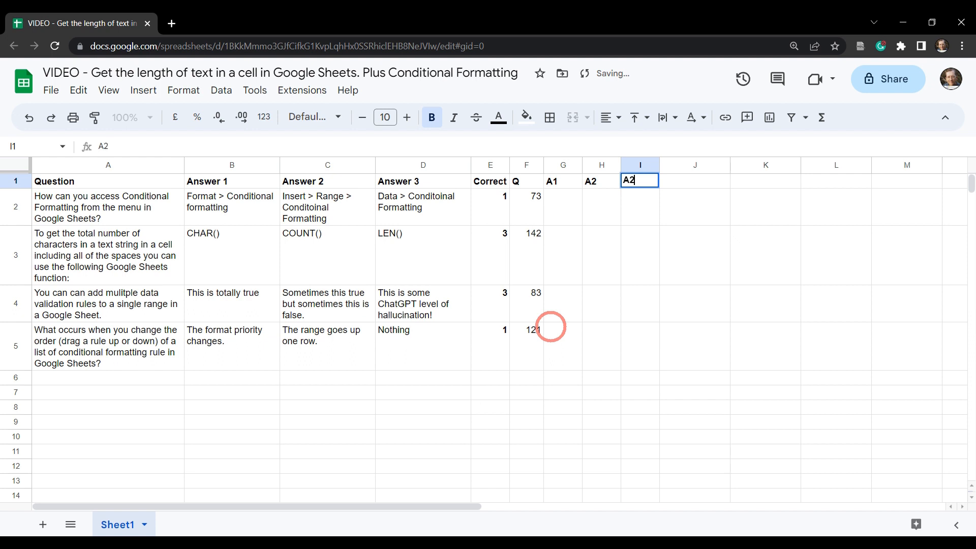
pyautogui.click(526, 207)
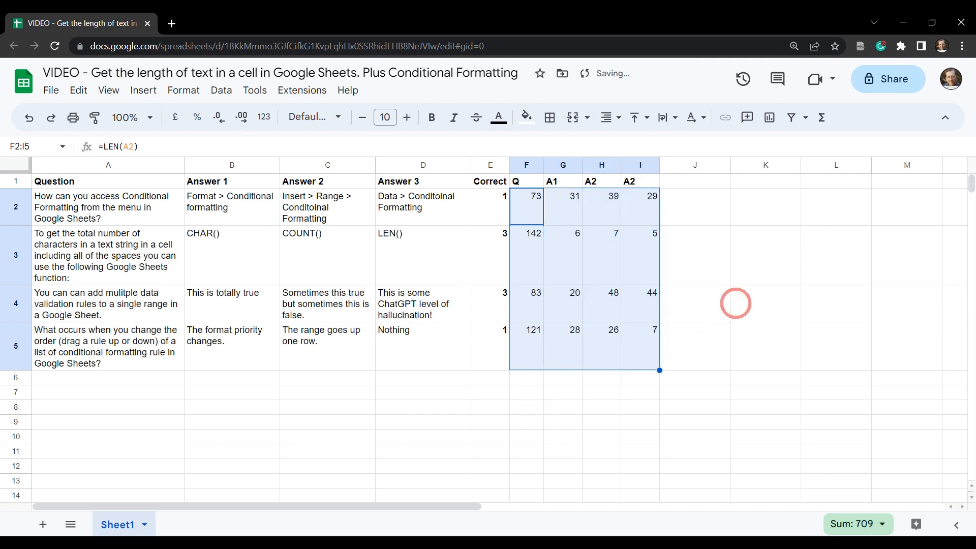
# Check the LEN formulas counting the answers in columns G to I
pyautogui.click(562, 208)
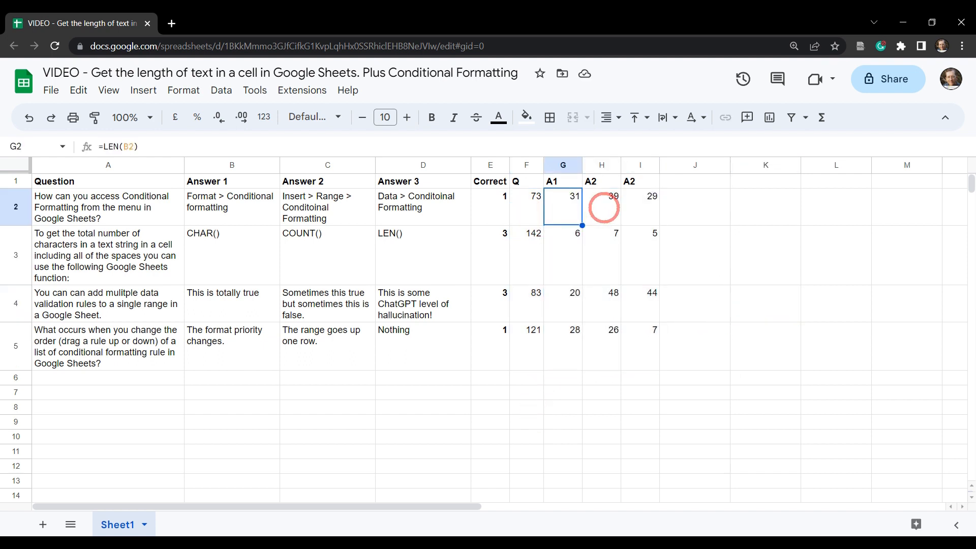
pyautogui.click(562, 304)
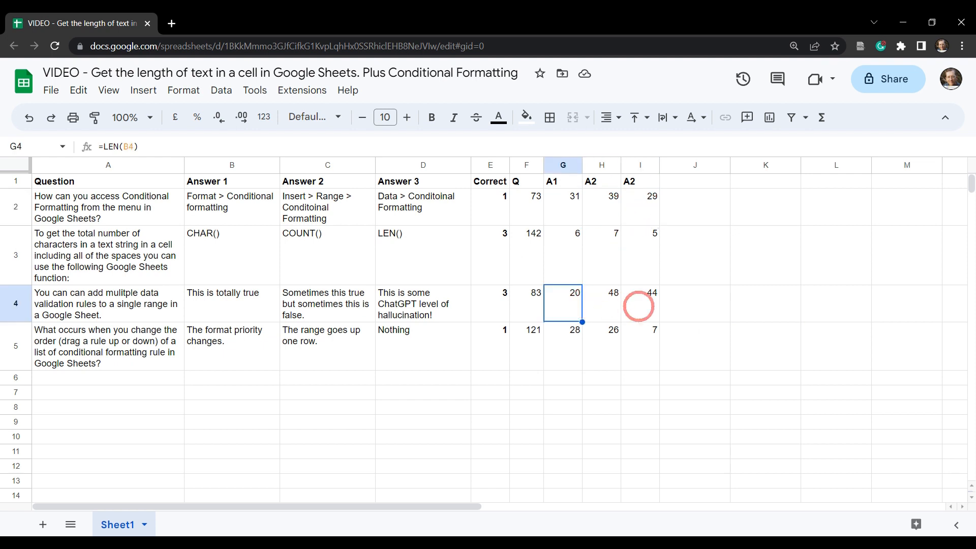
pyautogui.click(640, 346)
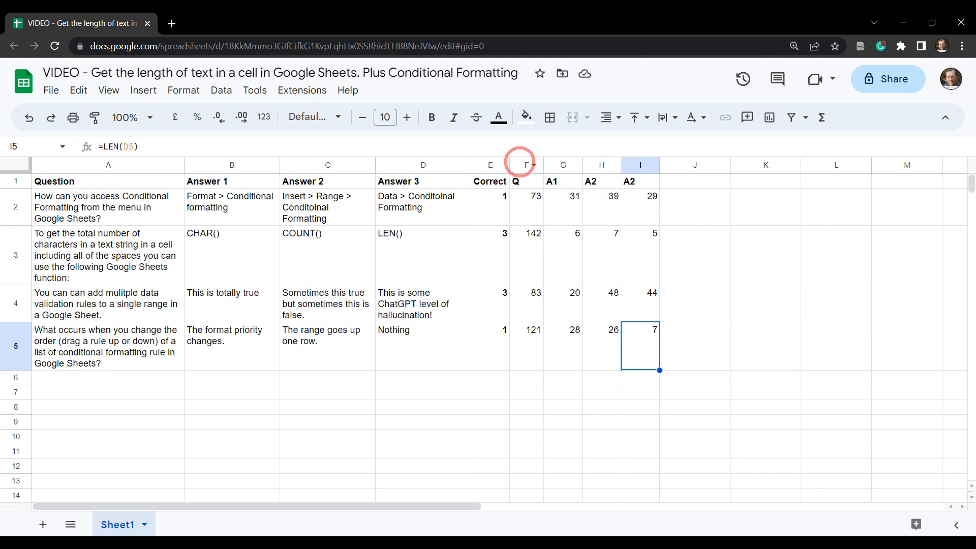
pyautogui.moveTo(491, 348)
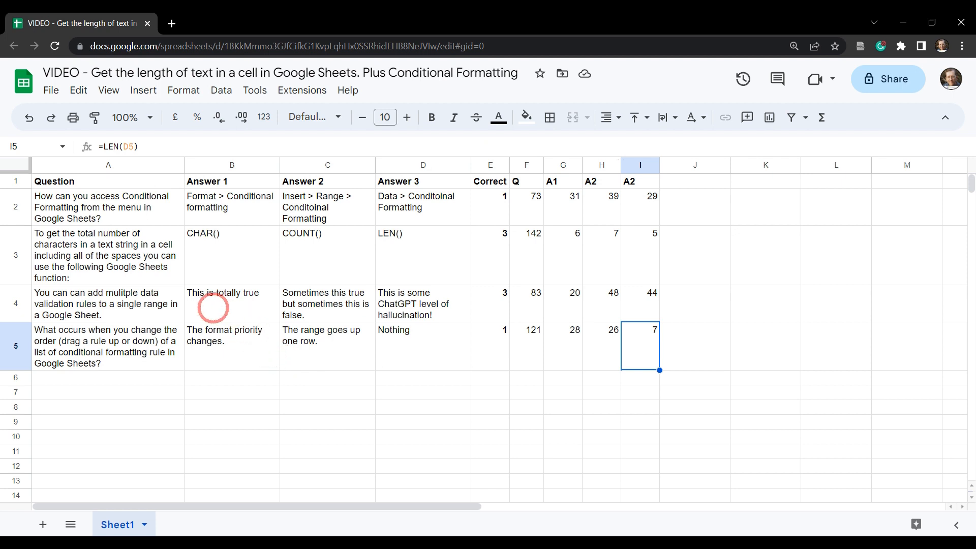
pyautogui.moveTo(198, 285)
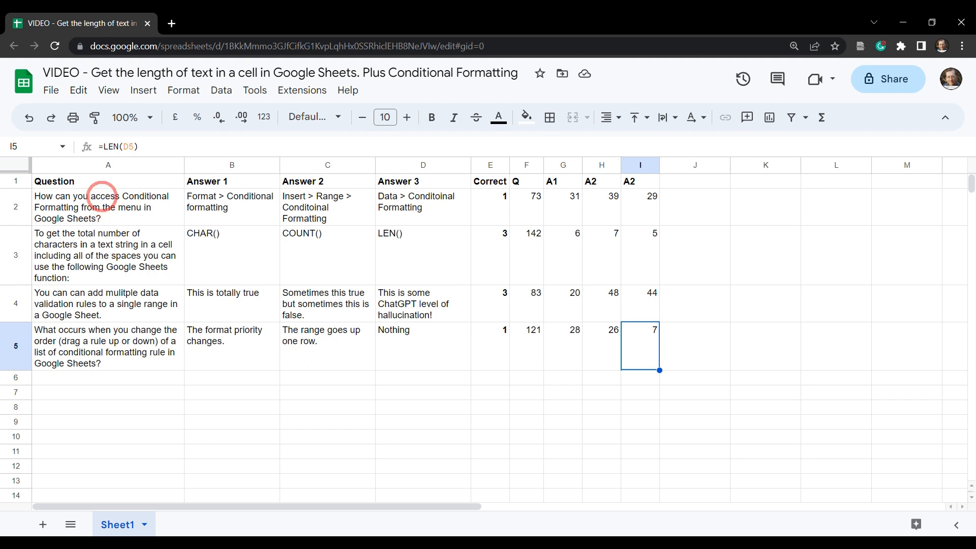
# Start a conditional formatting rule on the question cells from A2 down via Format > Conditional formatting
pyautogui.click(108, 207)
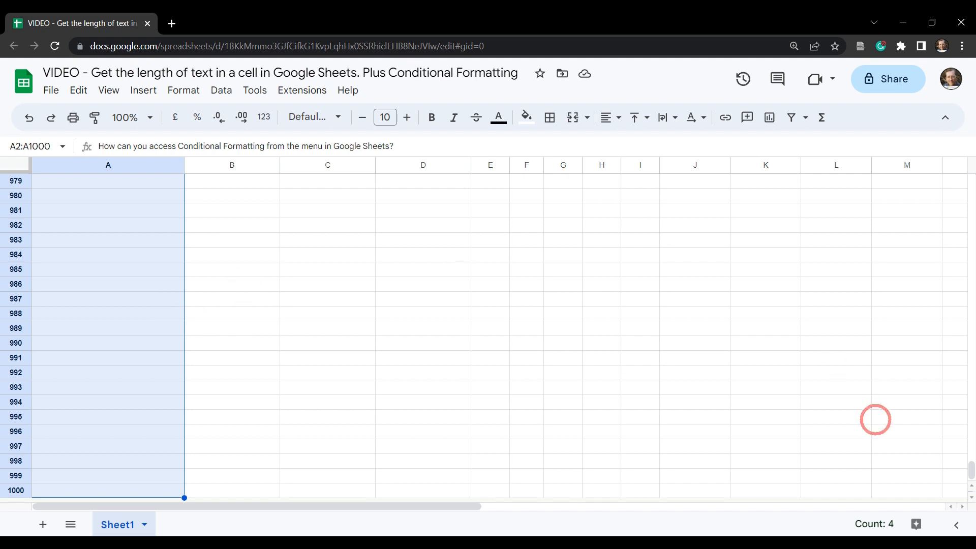
pyautogui.scroll(3)
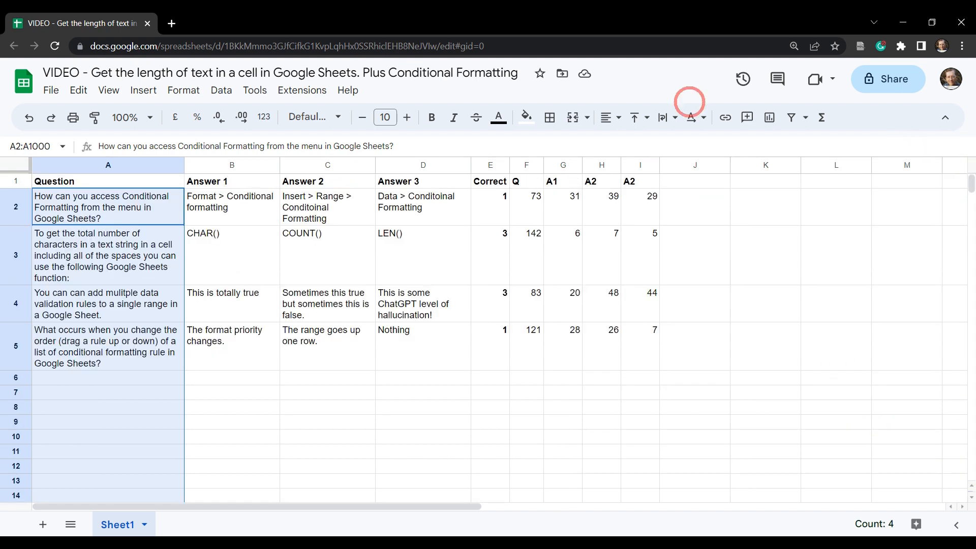
pyautogui.click(183, 91)
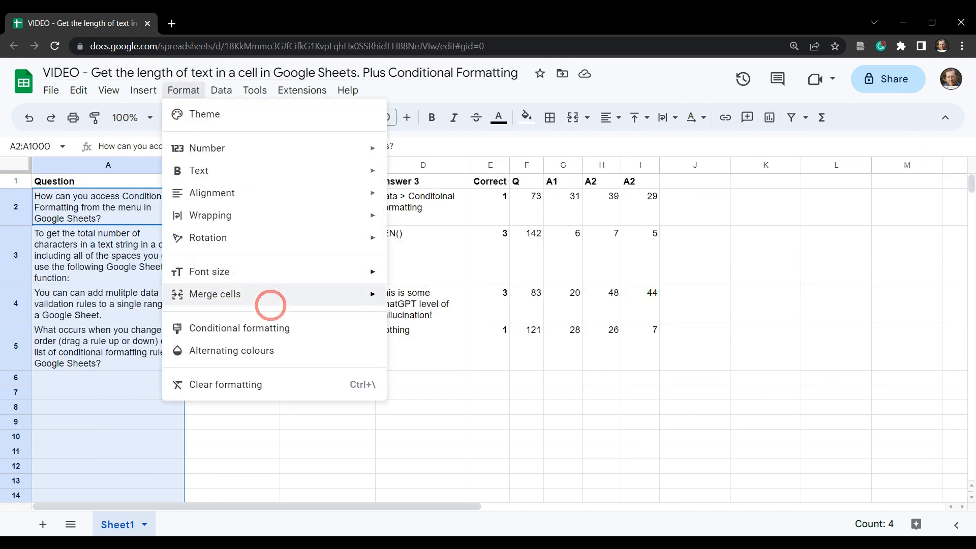
pyautogui.click(239, 329)
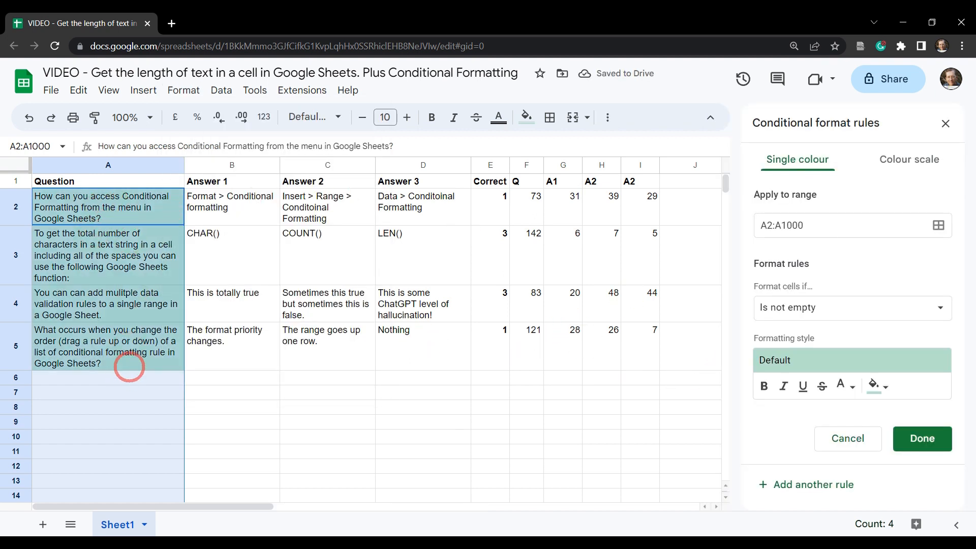
pyautogui.moveTo(841, 262)
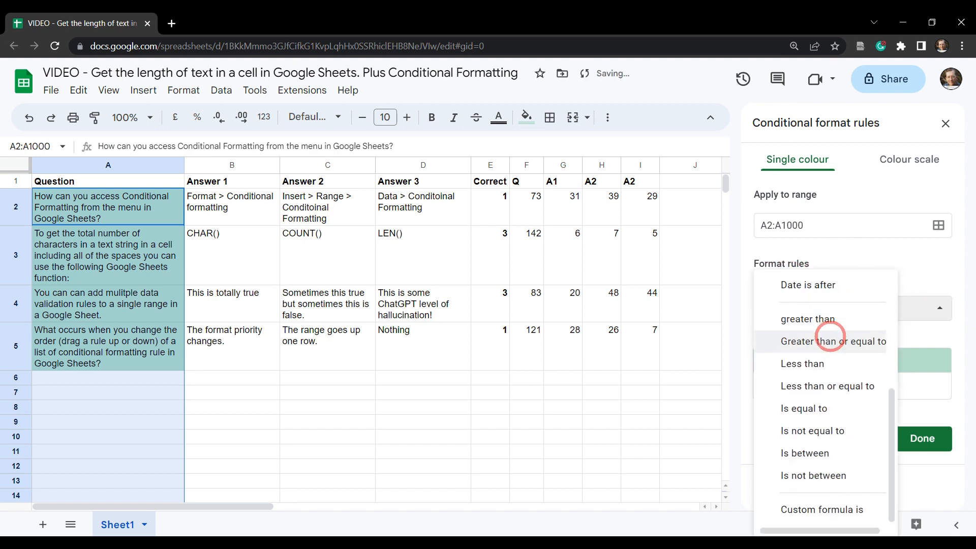
pyautogui.moveTo(822, 509)
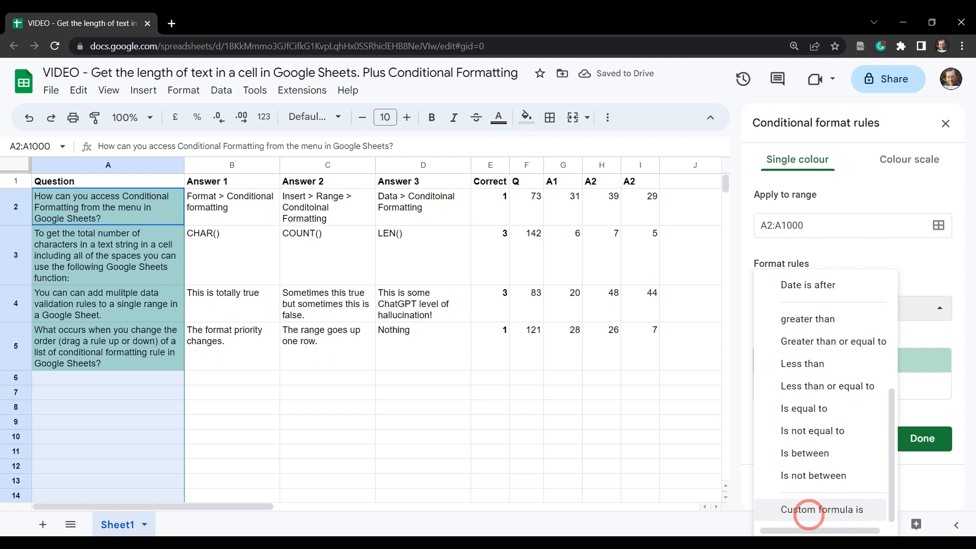
# Set the rule's condition to the custom formula =LEN(A2) > 140
pyautogui.click(821, 509)
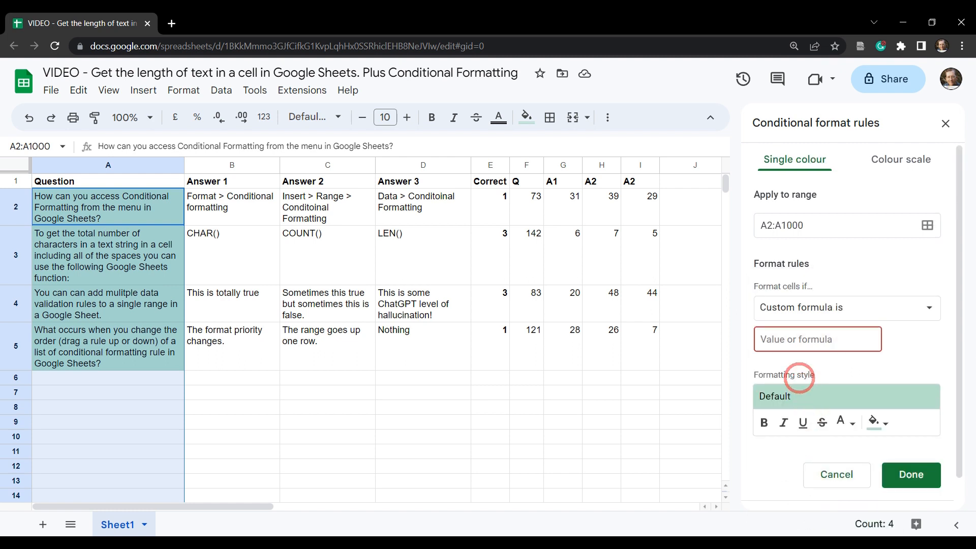
pyautogui.click(818, 339)
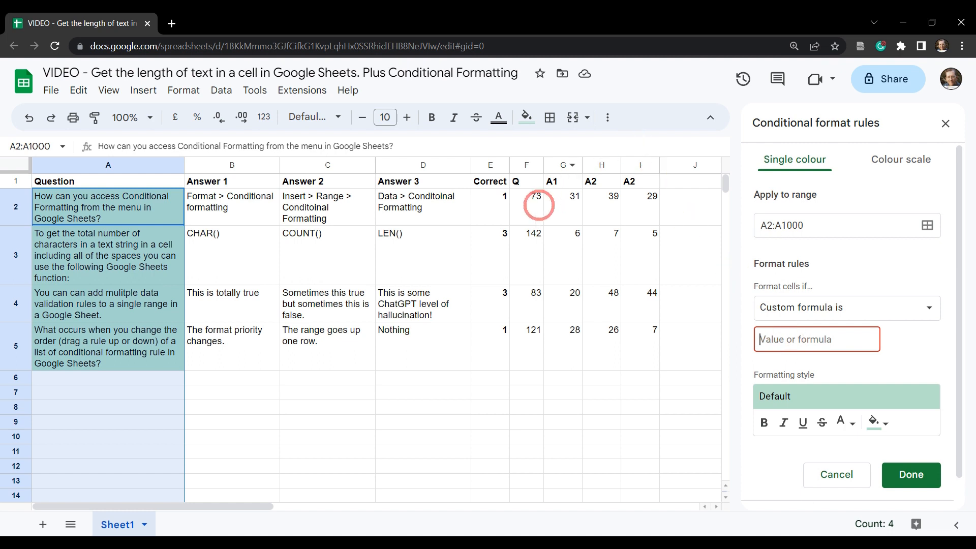
pyautogui.moveTo(649, 342)
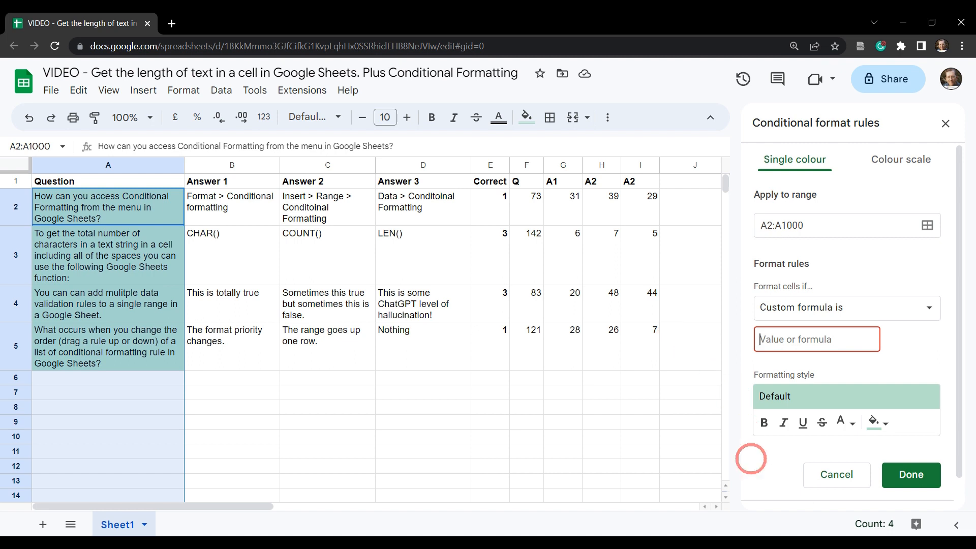
pyautogui.write('=')
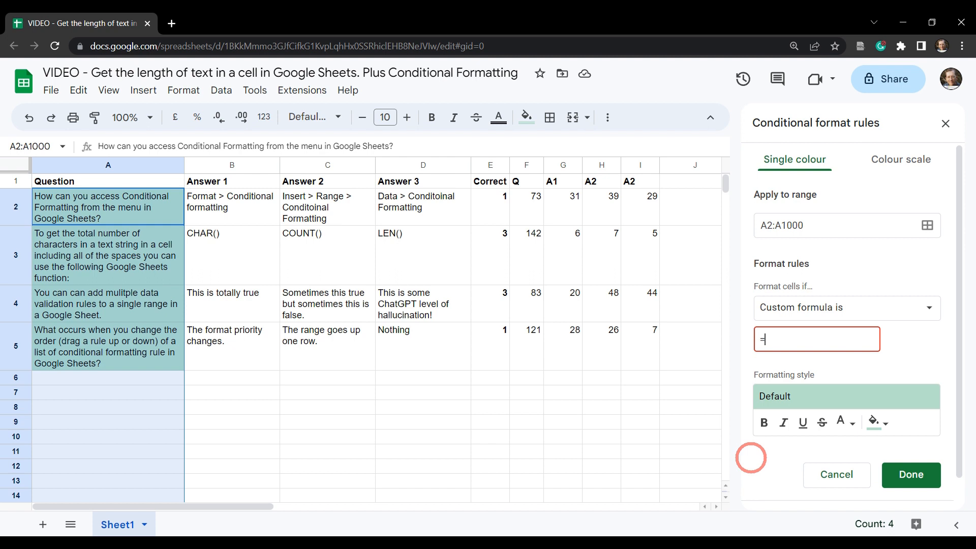
pyautogui.write('LEN')
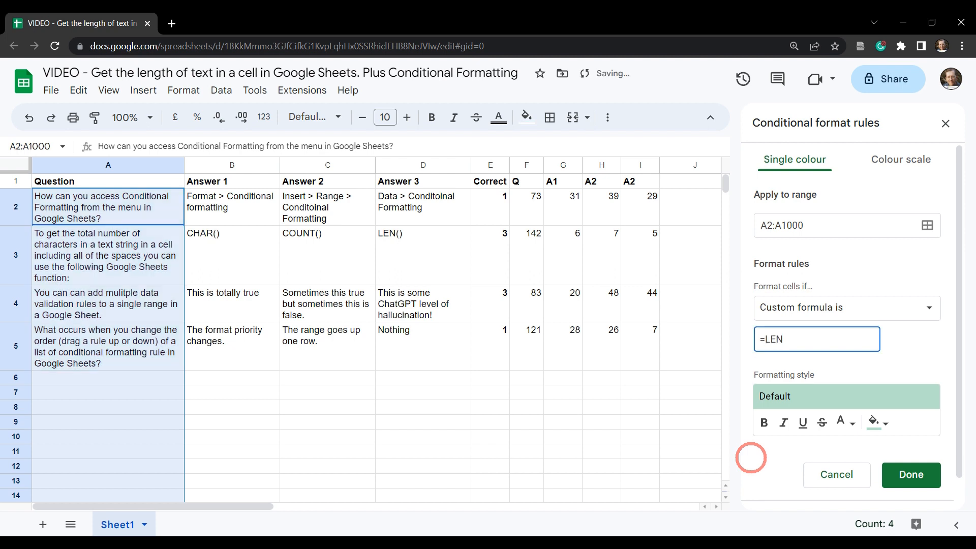
pyautogui.write('(')
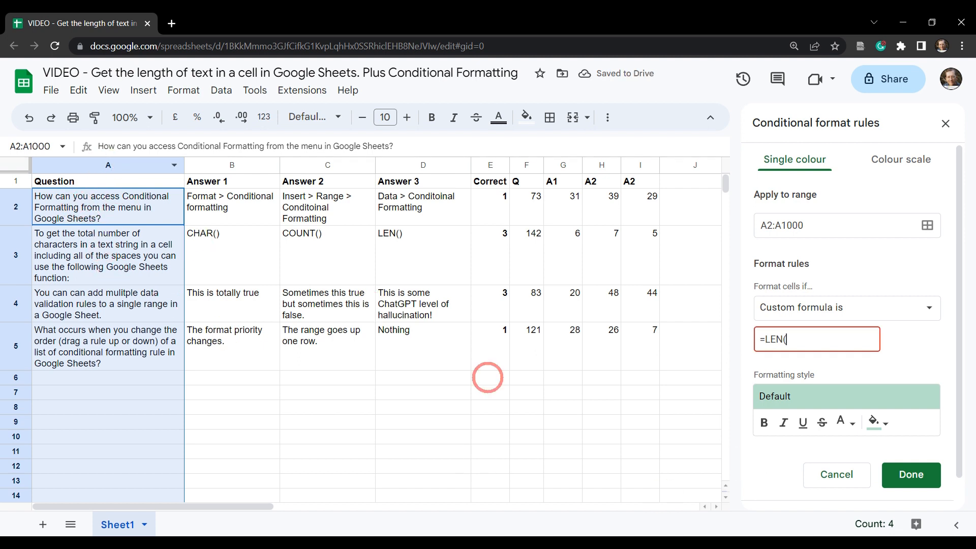
pyautogui.write('A2')
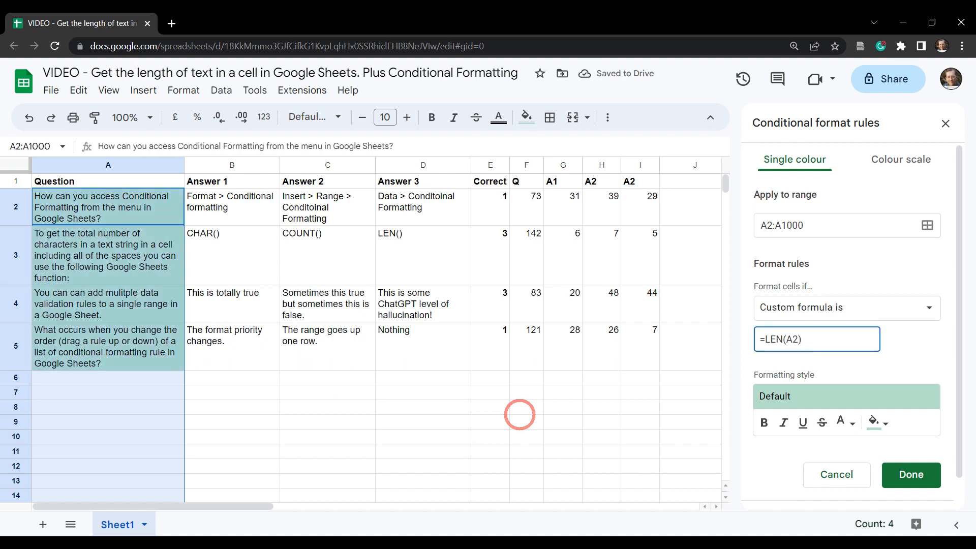
pyautogui.write('>')
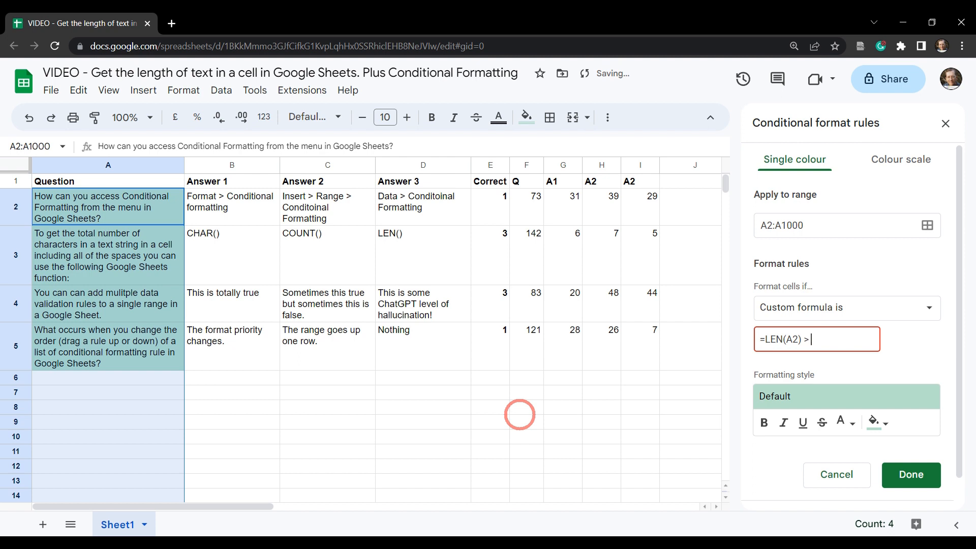
pyautogui.write('140')
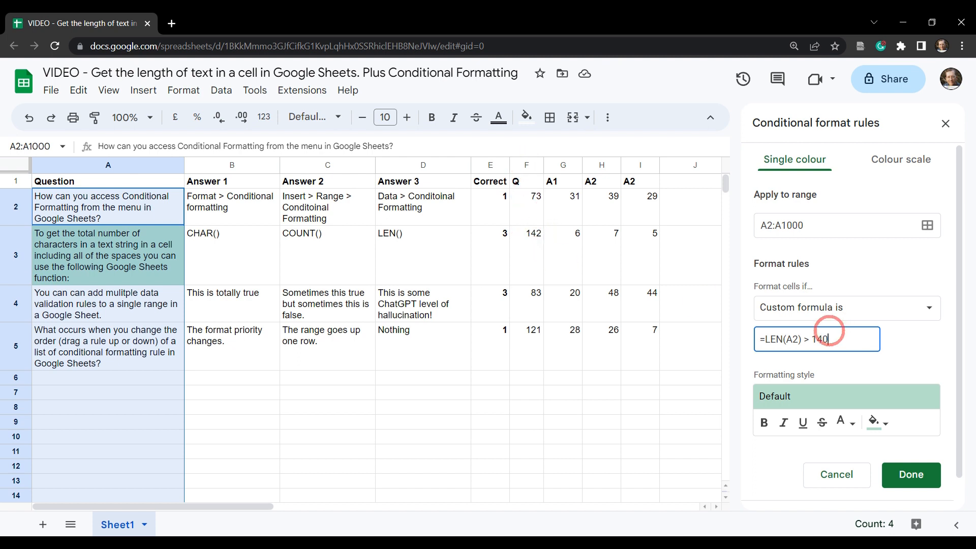
pyautogui.moveTo(875, 423)
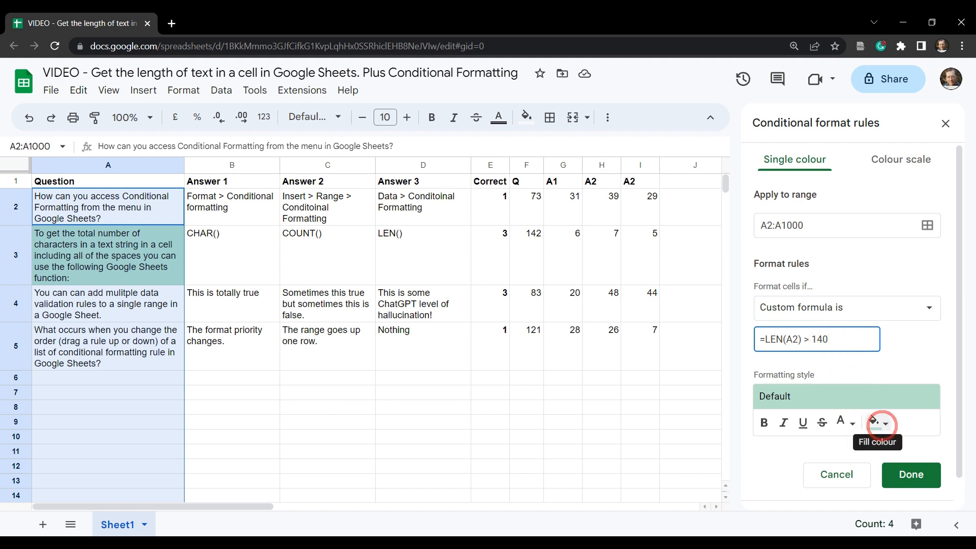
# Fill matching over-140-character questions with light red berry 3 and save the rule
pyautogui.click(874, 422)
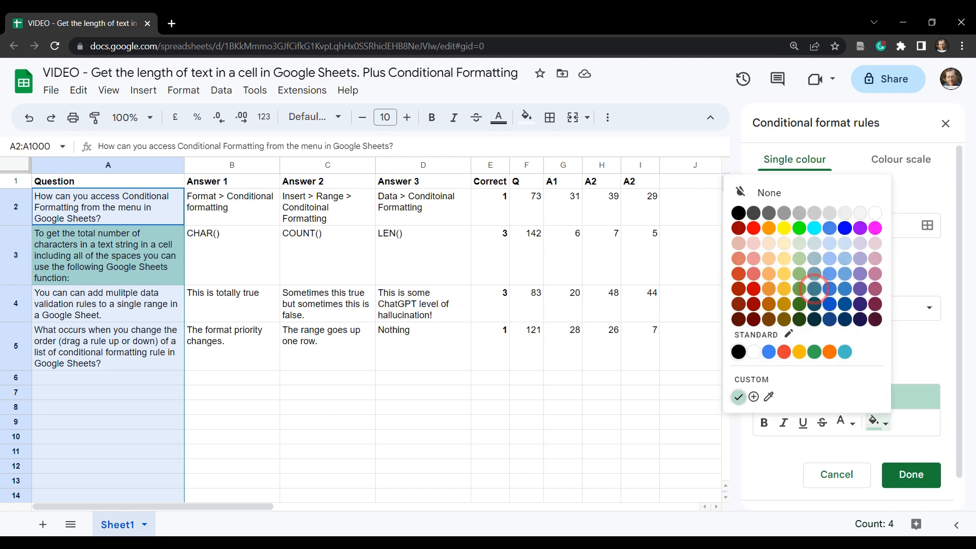
pyautogui.moveTo(738, 243)
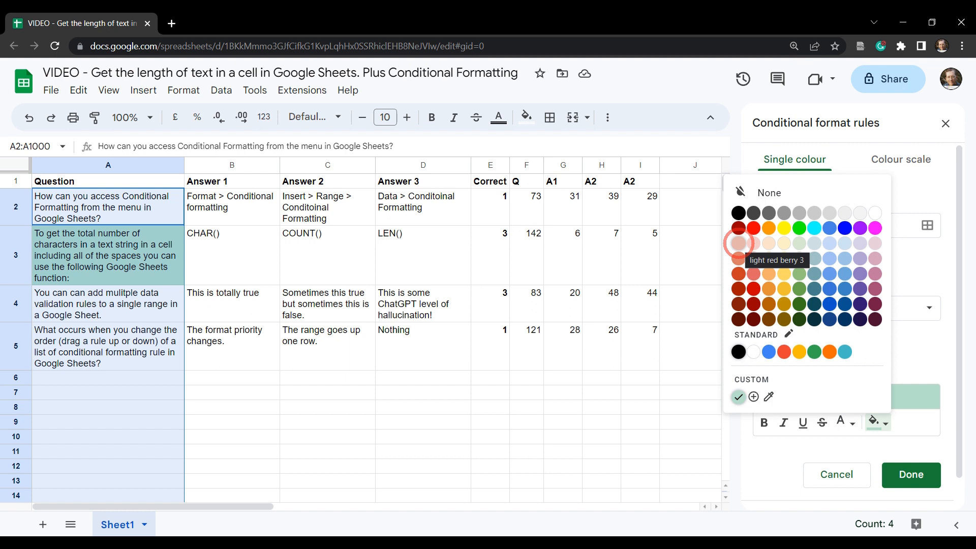
pyautogui.click(739, 243)
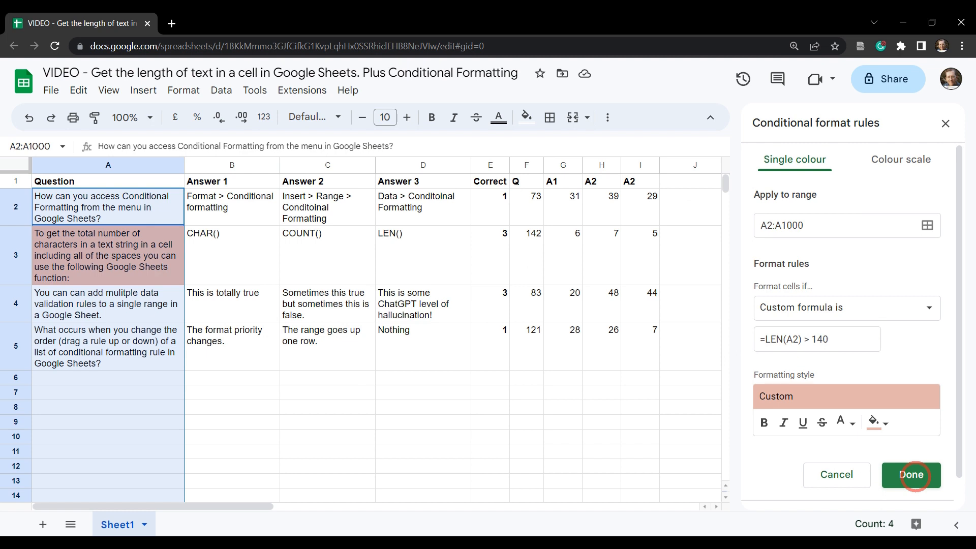
pyautogui.click(910, 474)
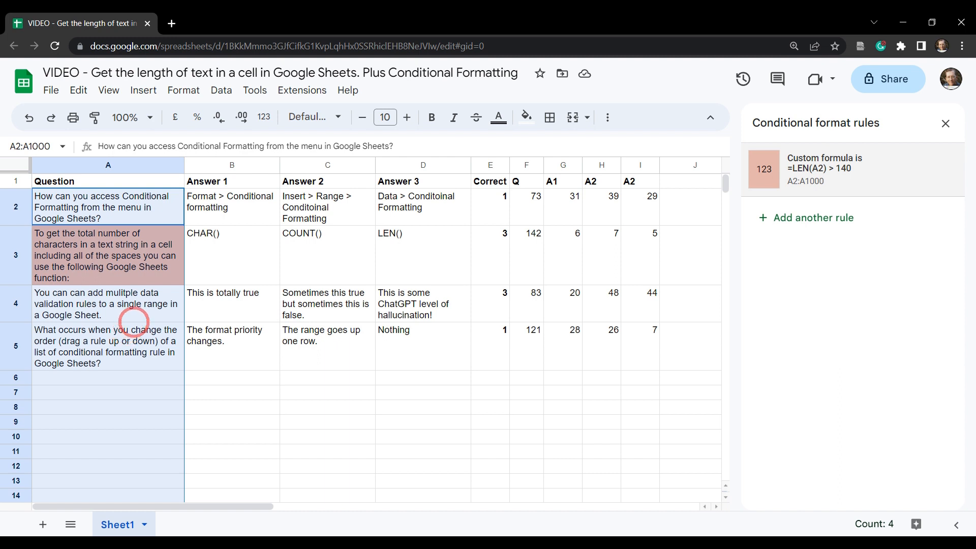
pyautogui.moveTo(854, 184)
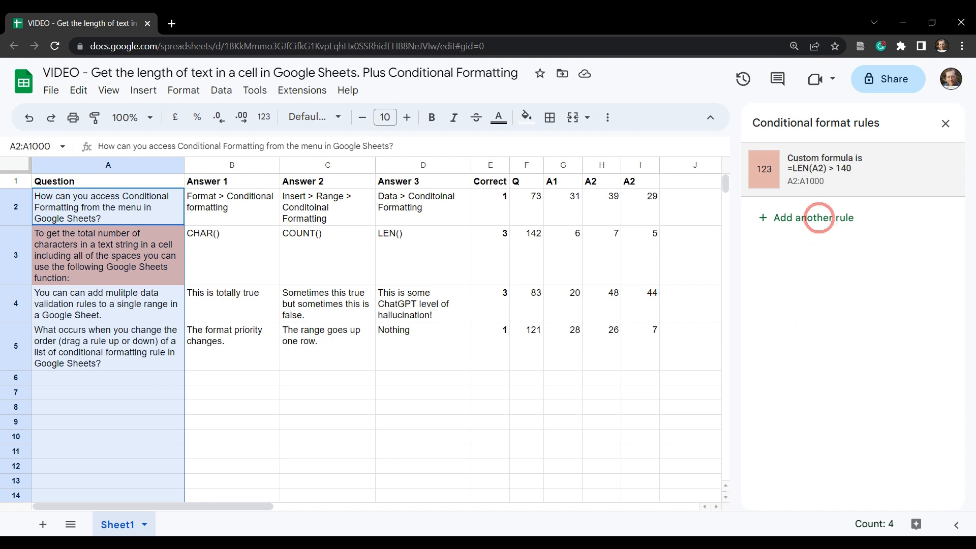
# Add a second rule with the custom formula =LEN(A2) > 120
pyautogui.click(812, 218)
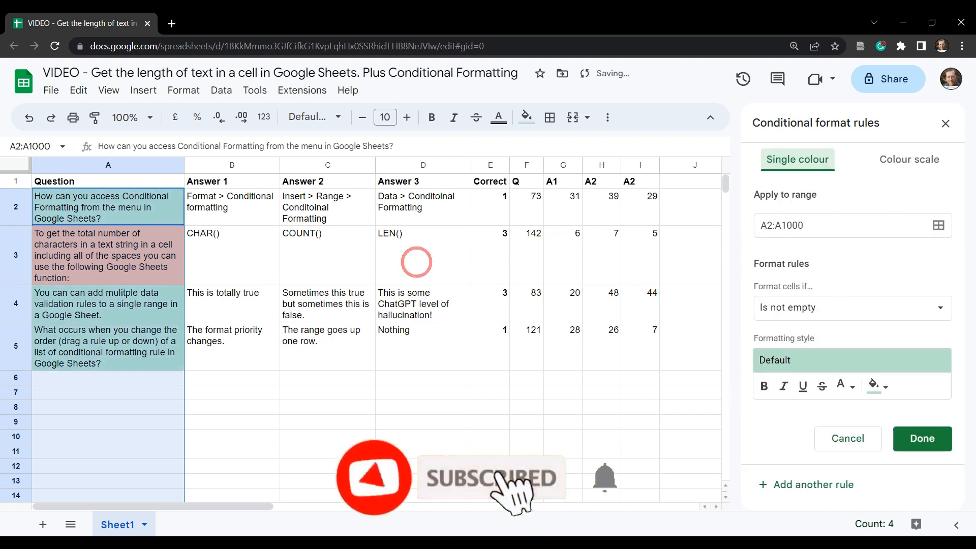
pyautogui.click(851, 307)
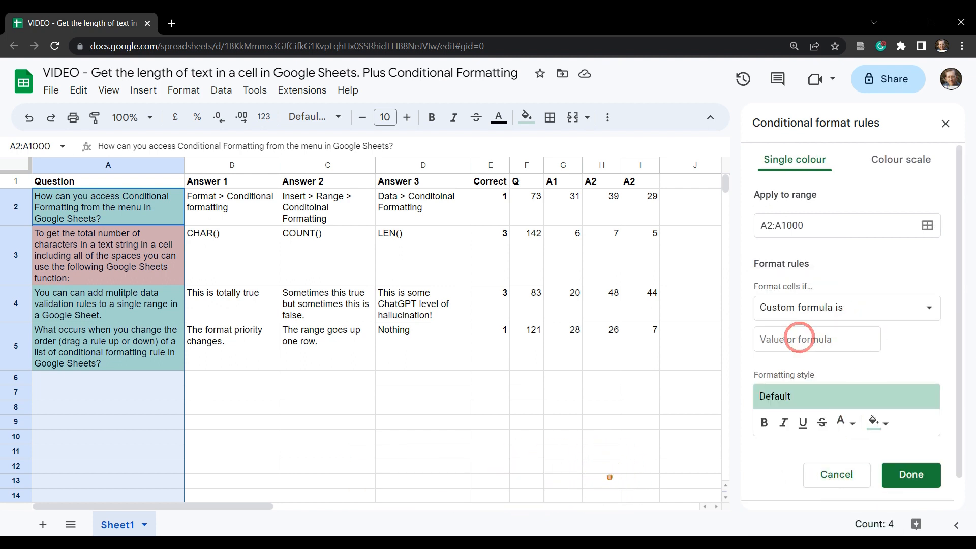
pyautogui.click(816, 339)
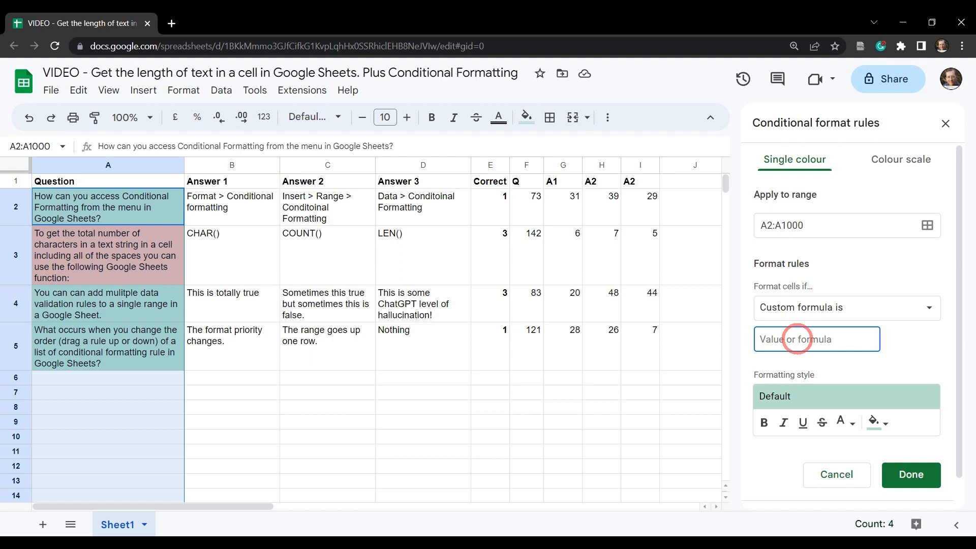
pyautogui.write('=')
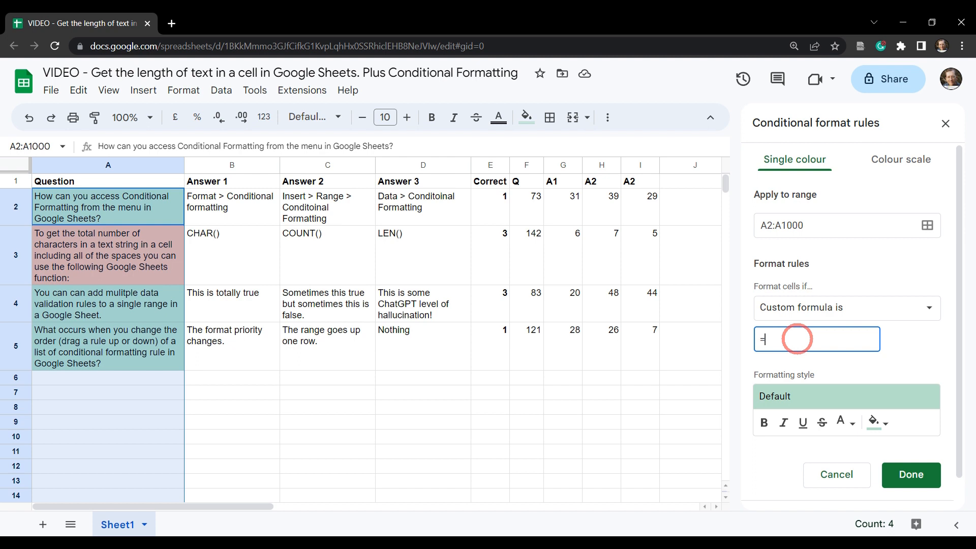
pyautogui.write('LEN(')
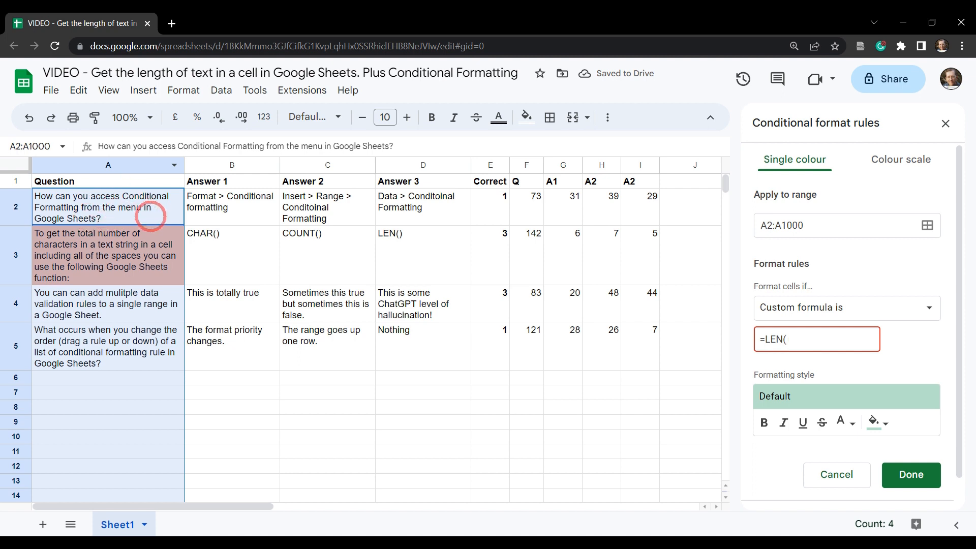
pyautogui.write('a')
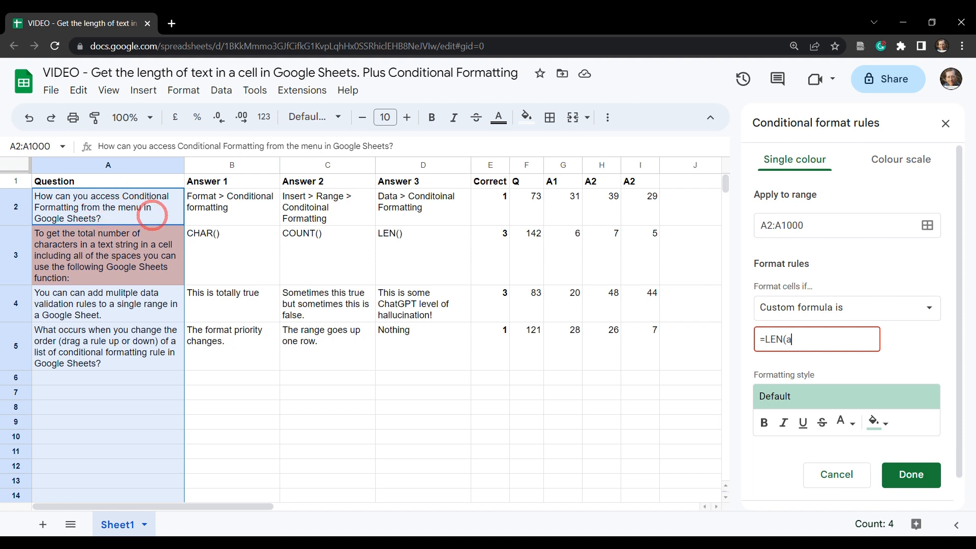
pyautogui.write('A2')
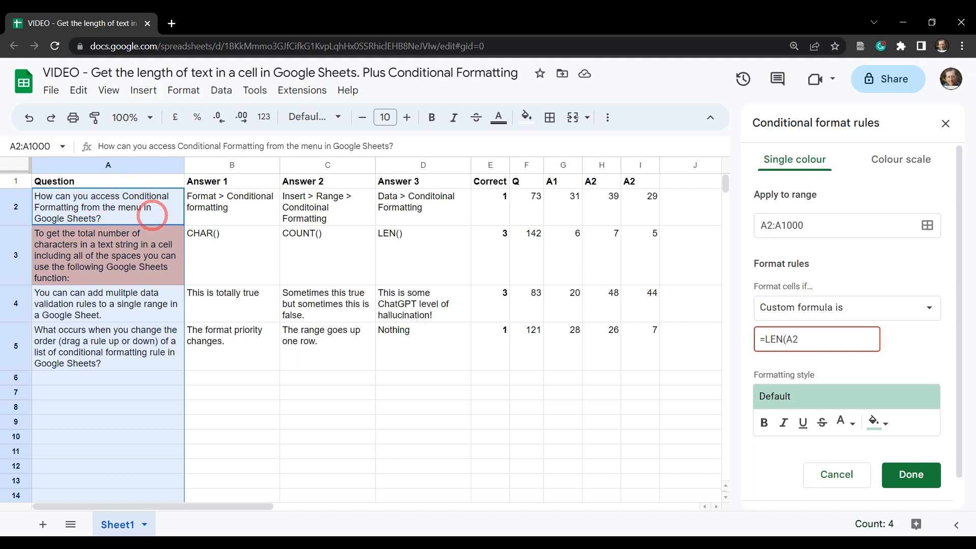
pyautogui.write(')')
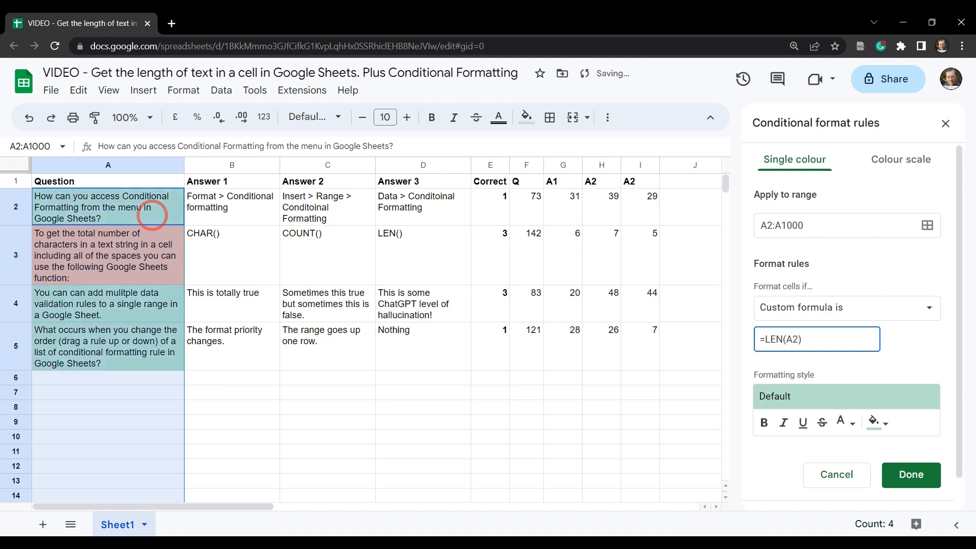
pyautogui.write('> 12')
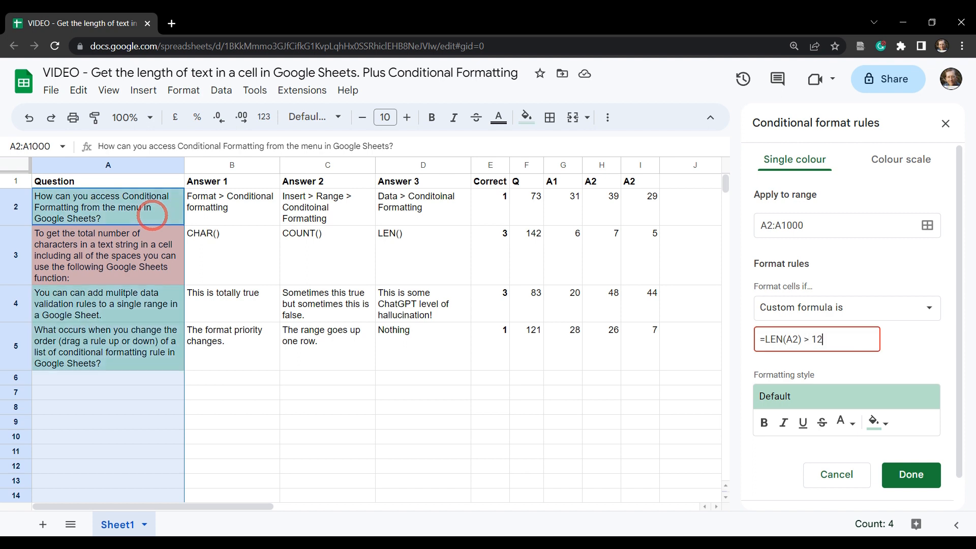
pyautogui.write('0')
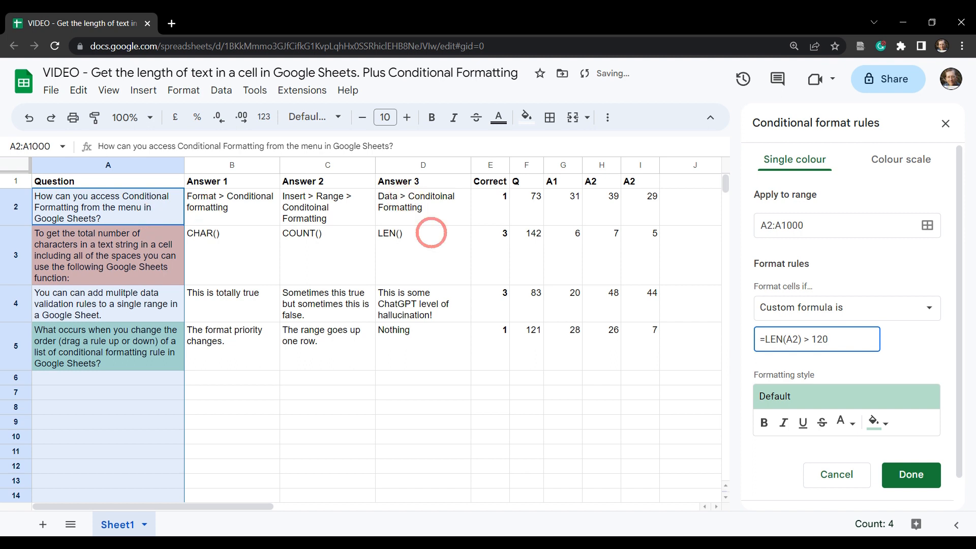
pyautogui.moveTo(873, 423)
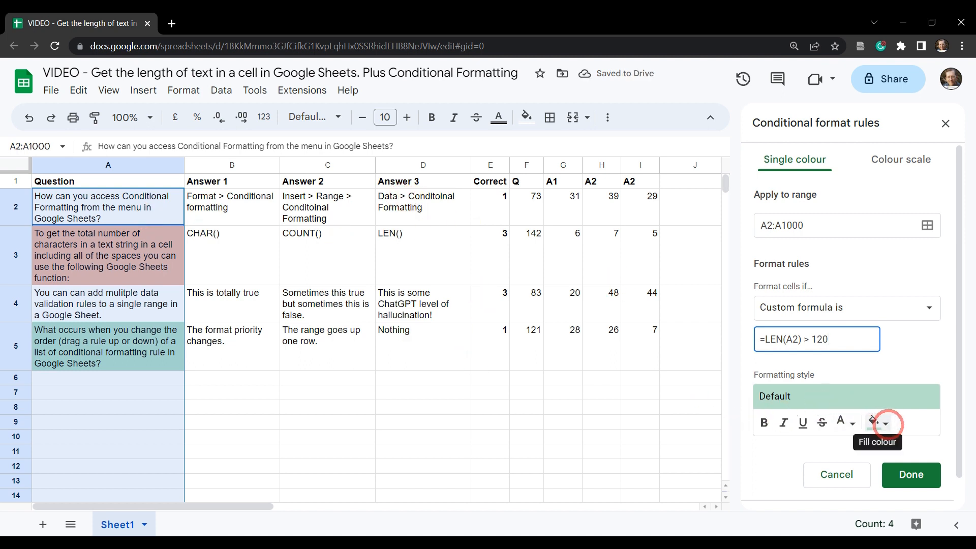
# Shade over-120-character questions light orange and save the rule
pyautogui.click(873, 422)
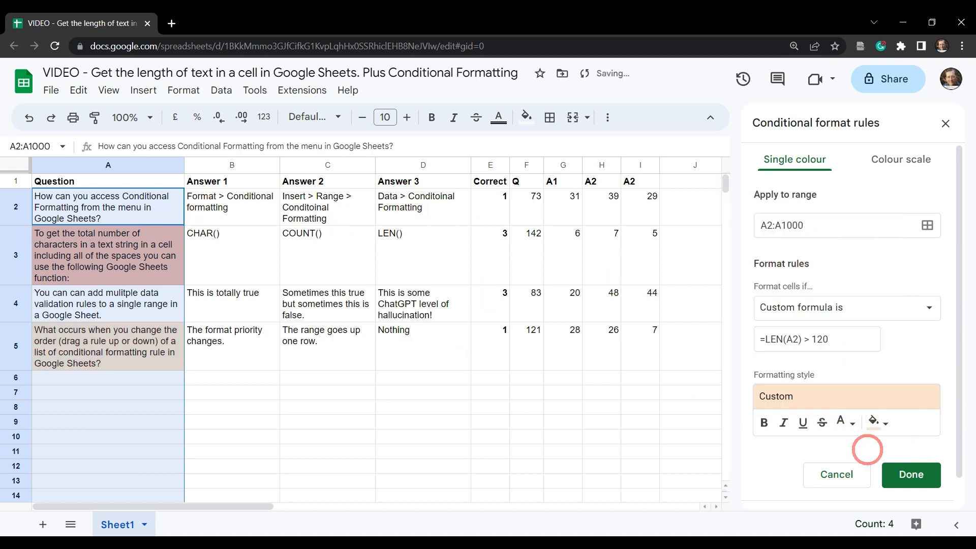
pyautogui.click(909, 475)
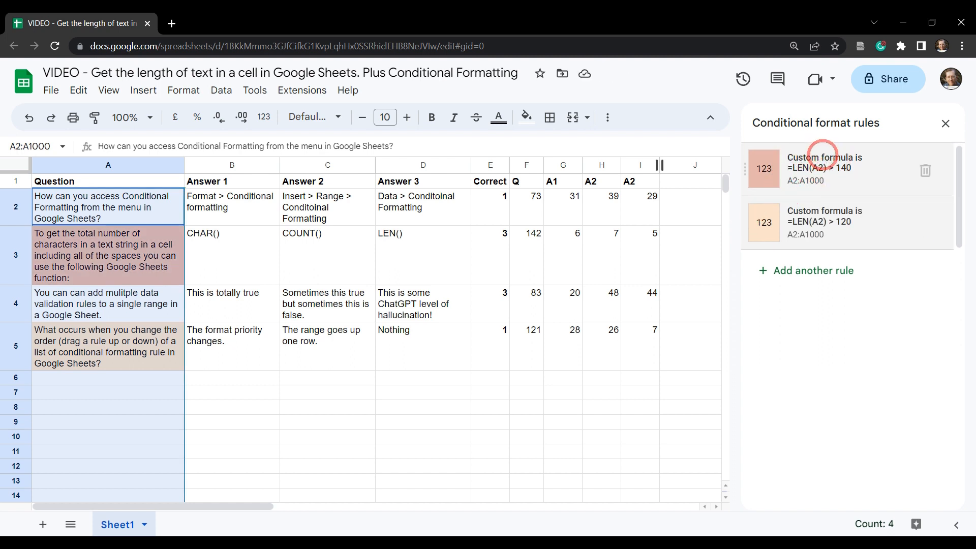
pyautogui.moveTo(803, 185)
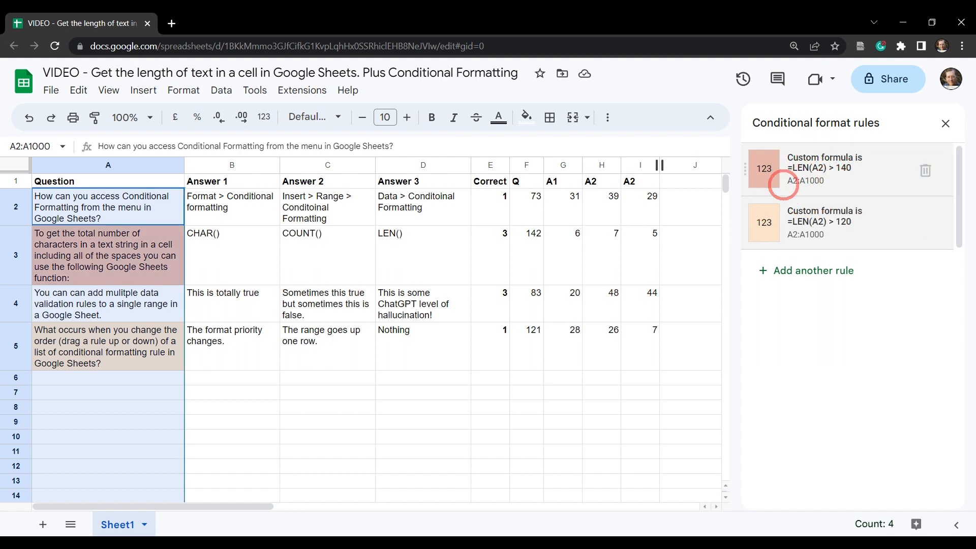
pyautogui.moveTo(498, 409)
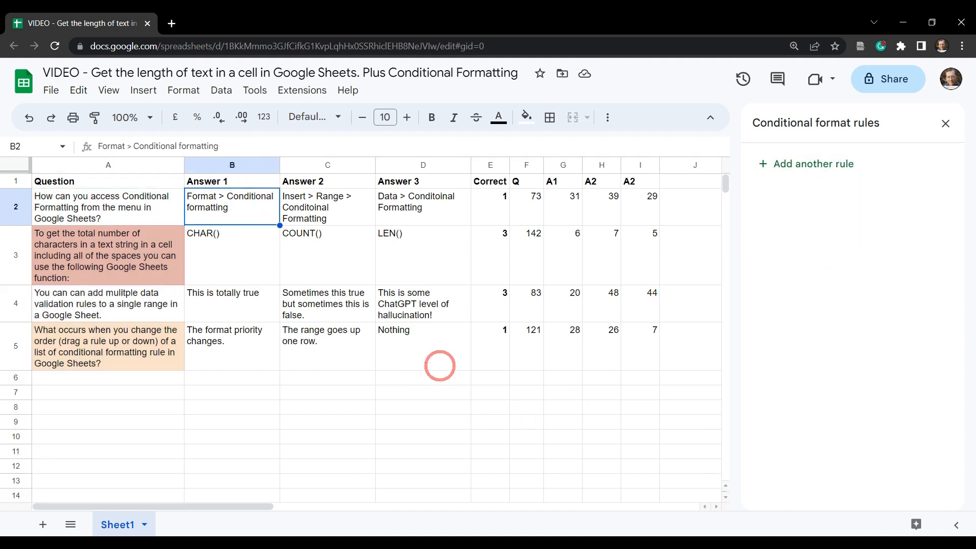
pyautogui.moveTo(248, 238)
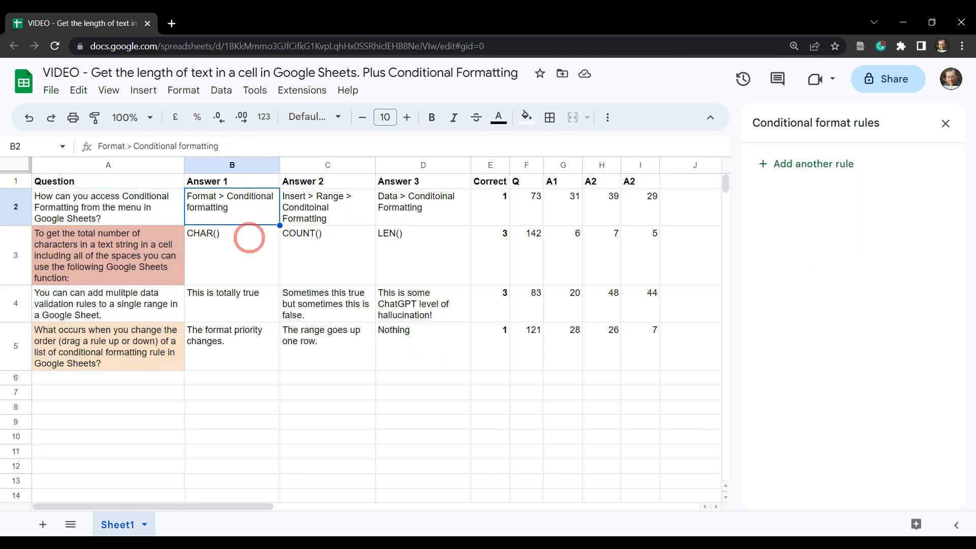
pyautogui.moveTo(440, 165)
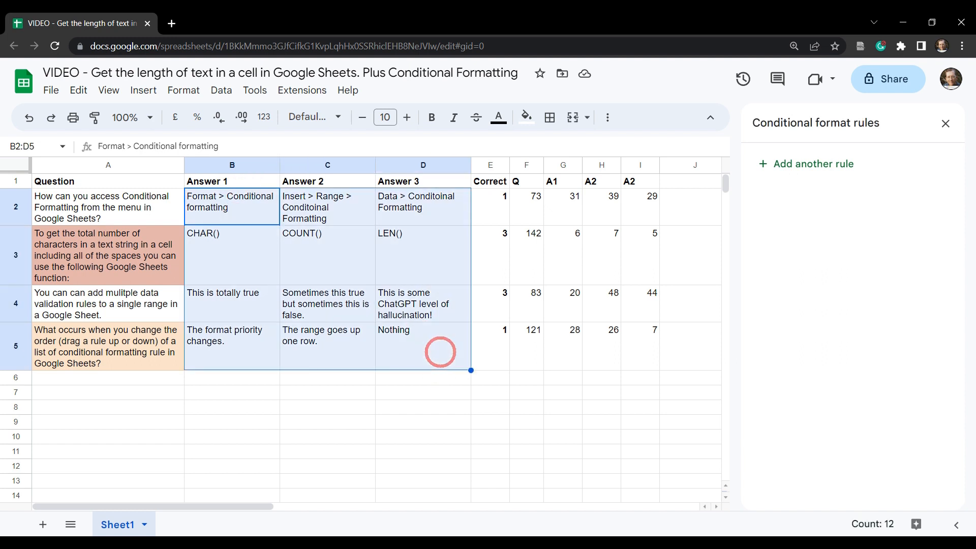
# Draft a new rule for the answer cells B2:D1000 using a custom formula condition
pyautogui.click(813, 164)
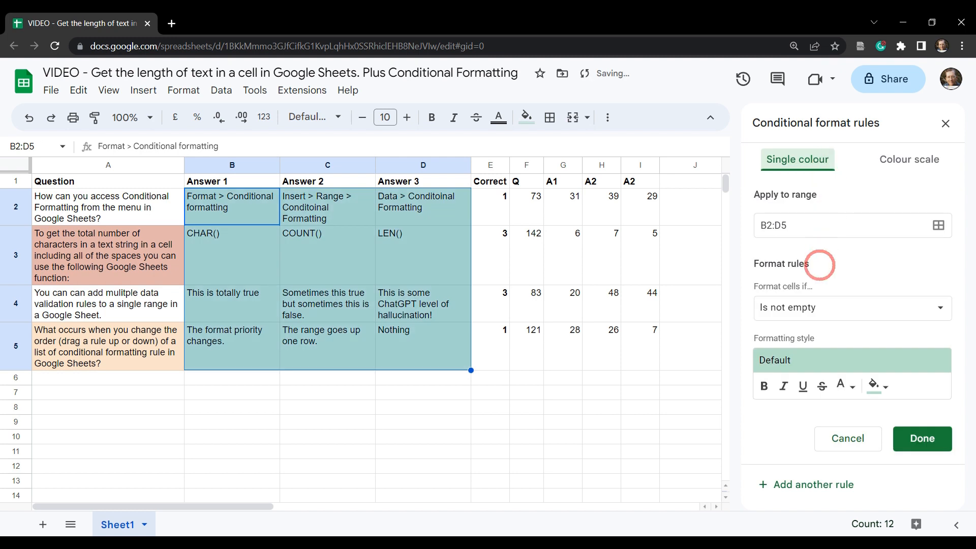
pyautogui.moveTo(728, 221)
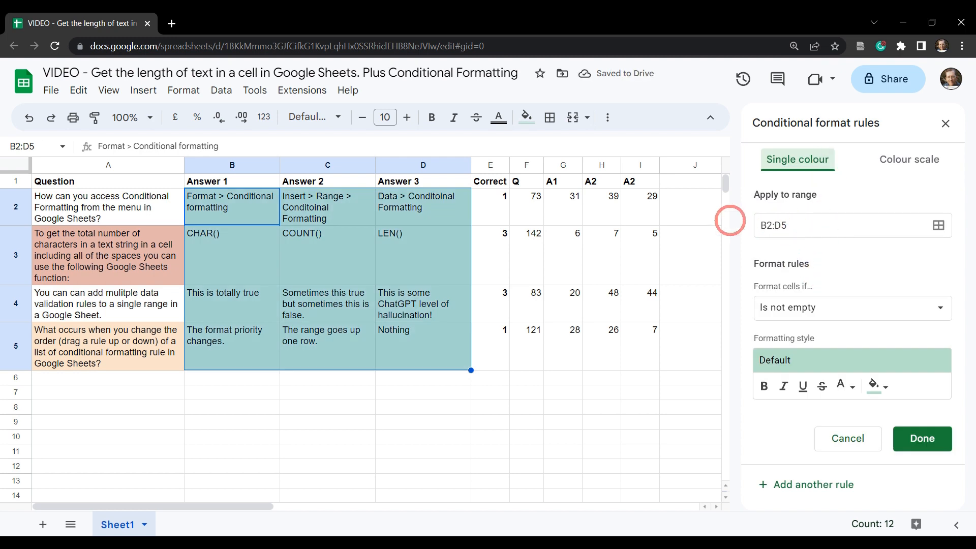
pyautogui.click(847, 226)
pyautogui.write('1000')
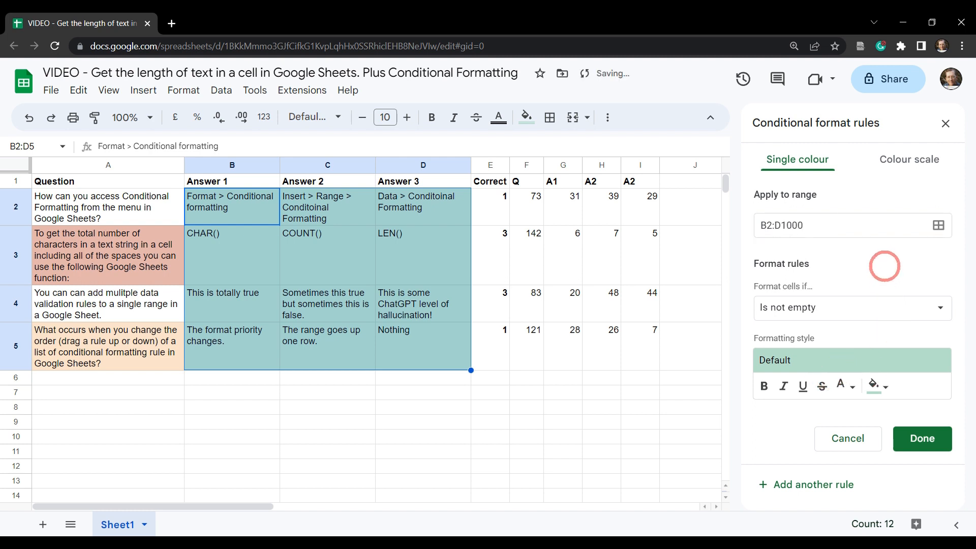
pyautogui.click(850, 307)
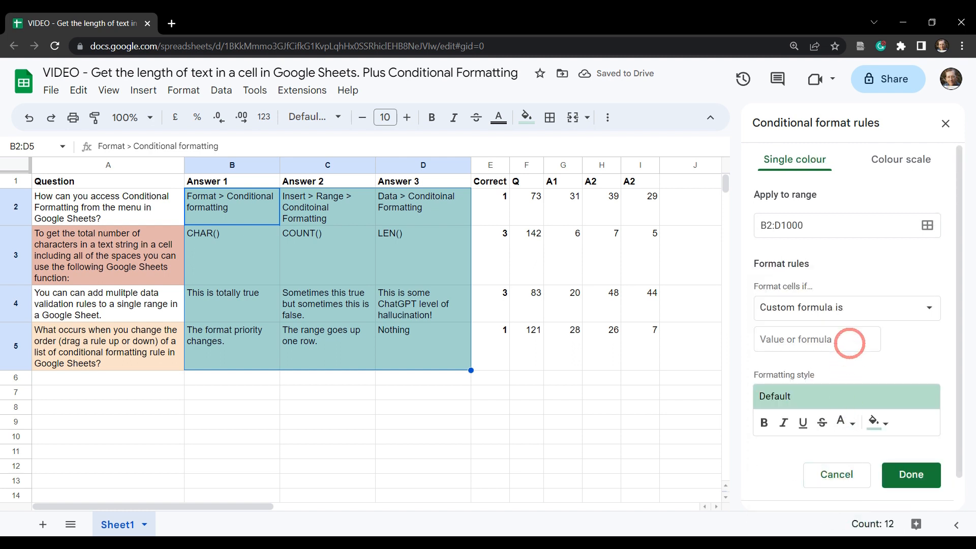
# Set the answer rule to =LEN(B2) > 30 with a red fill for over-length answers
pyautogui.click(817, 339)
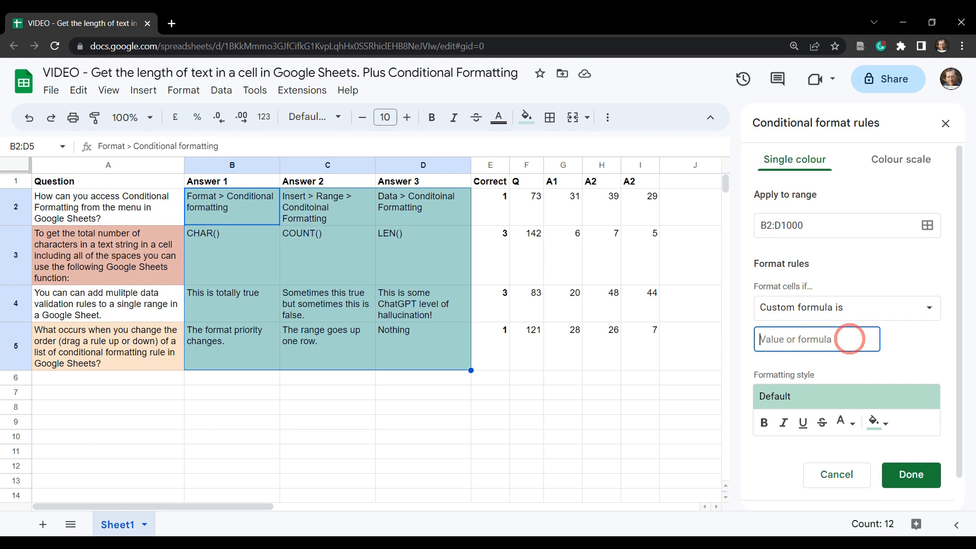
pyautogui.write('= LEN')
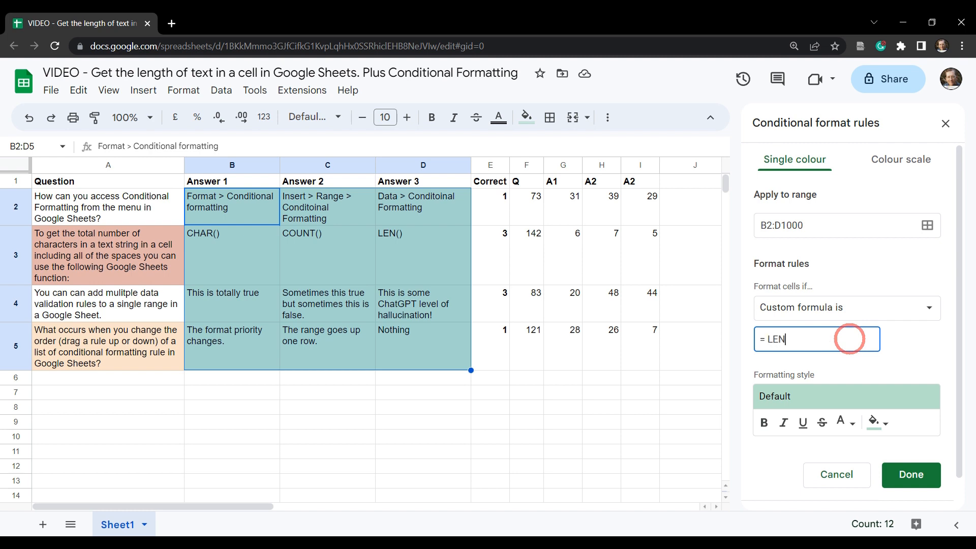
pyautogui.write('(')
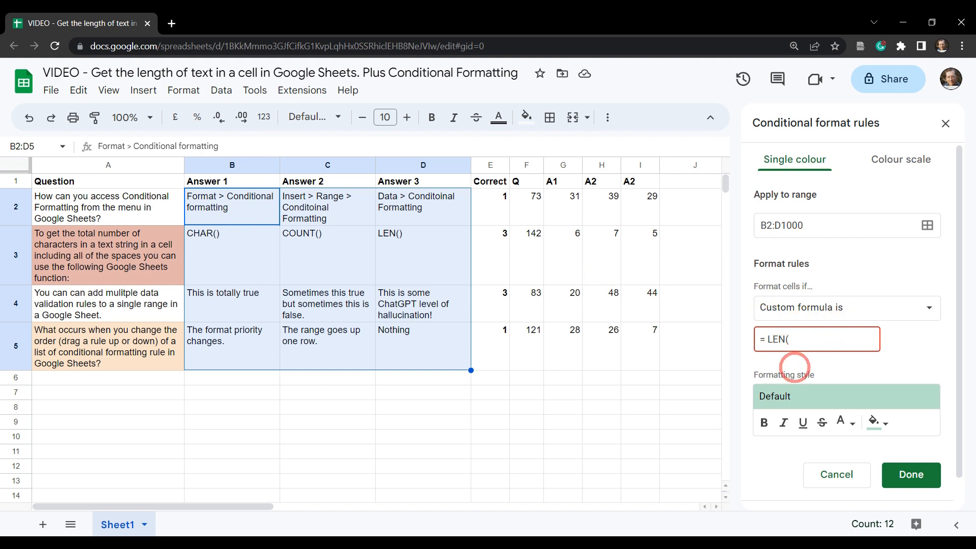
pyautogui.write('B')
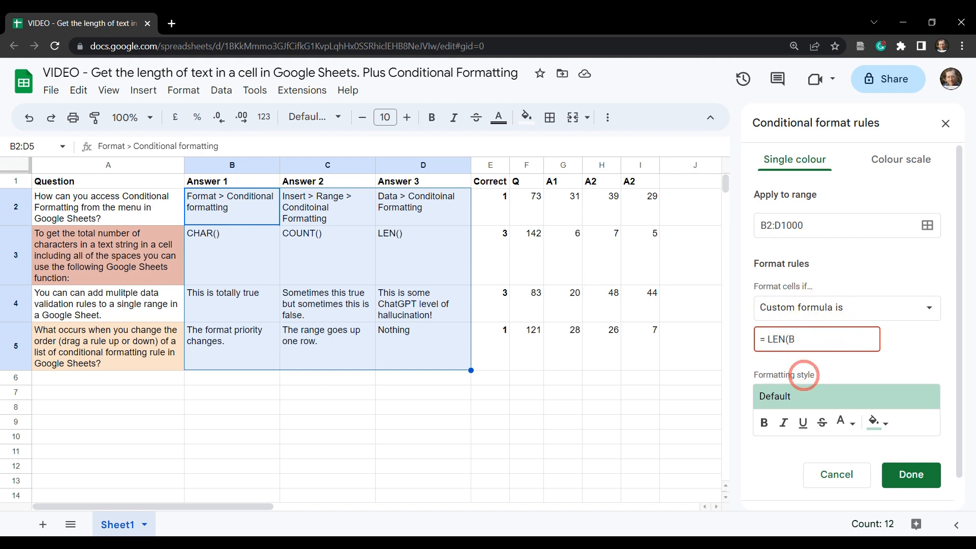
pyautogui.write('B2)')
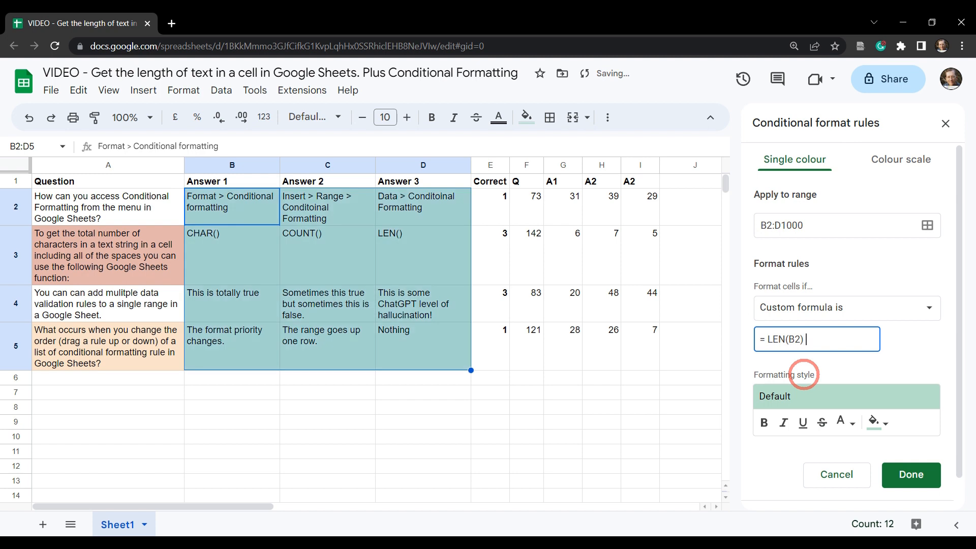
pyautogui.write('>30')
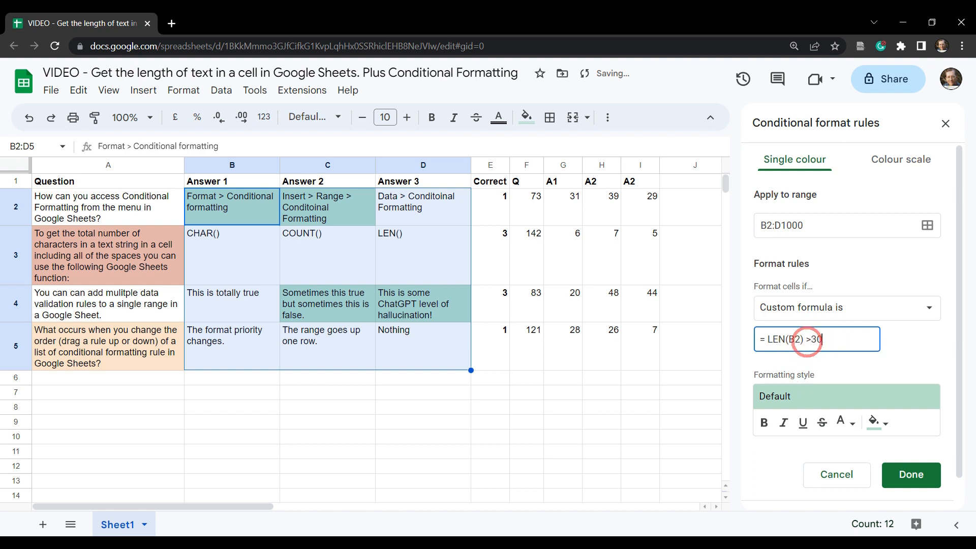
pyautogui.click(882, 423)
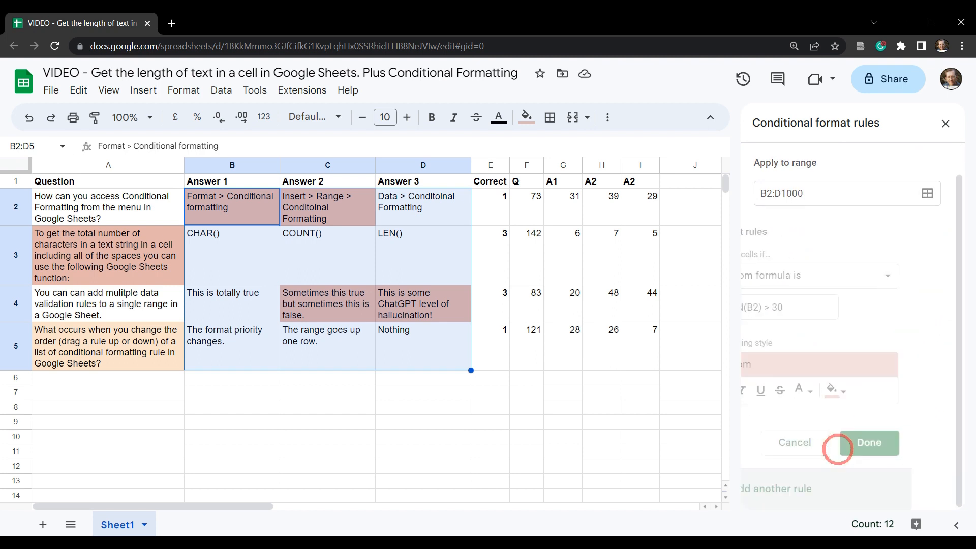
# Save the over-30 rule, add an orange =LEN(B2) > 20 rule, and close the rules sidebar
pyautogui.click(867, 442)
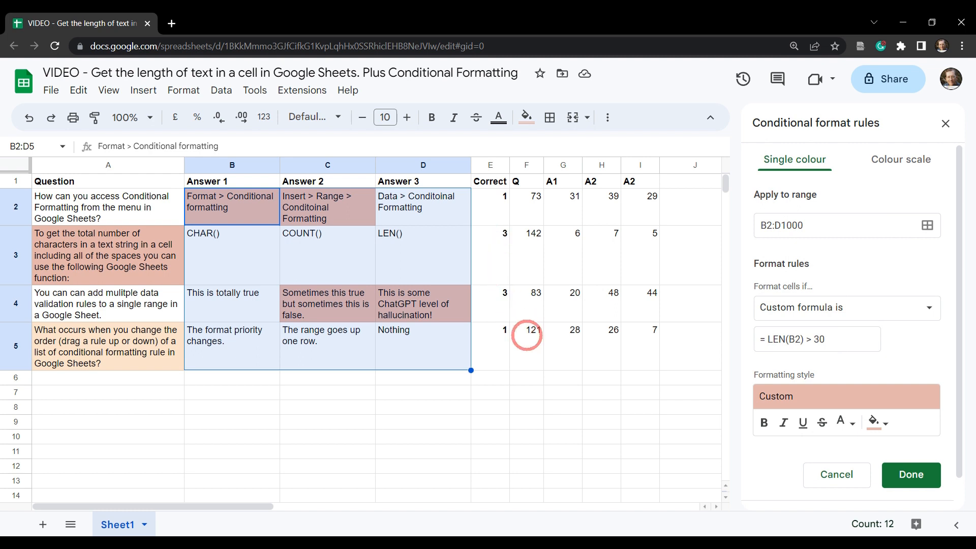
pyautogui.click(816, 339)
pyautogui.write('2')
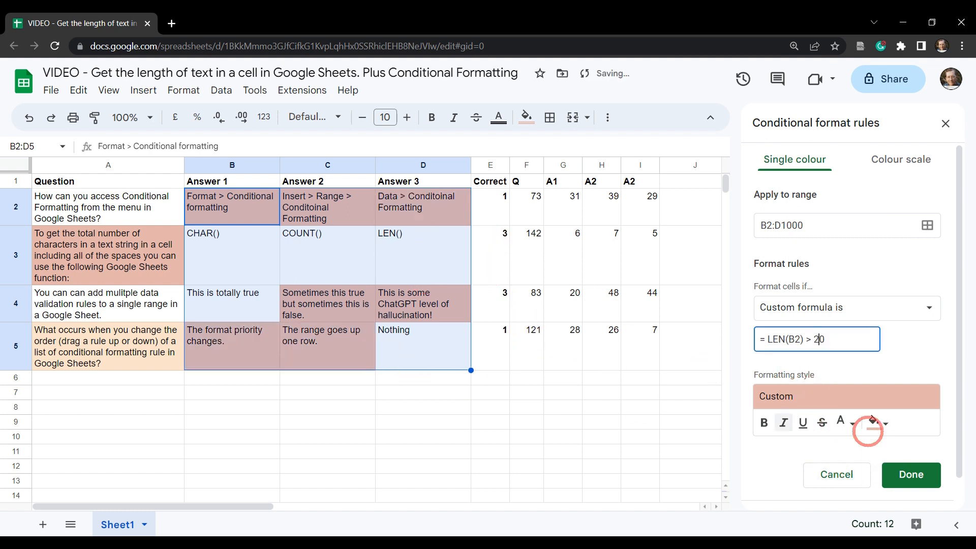
pyautogui.moveTo(871, 422)
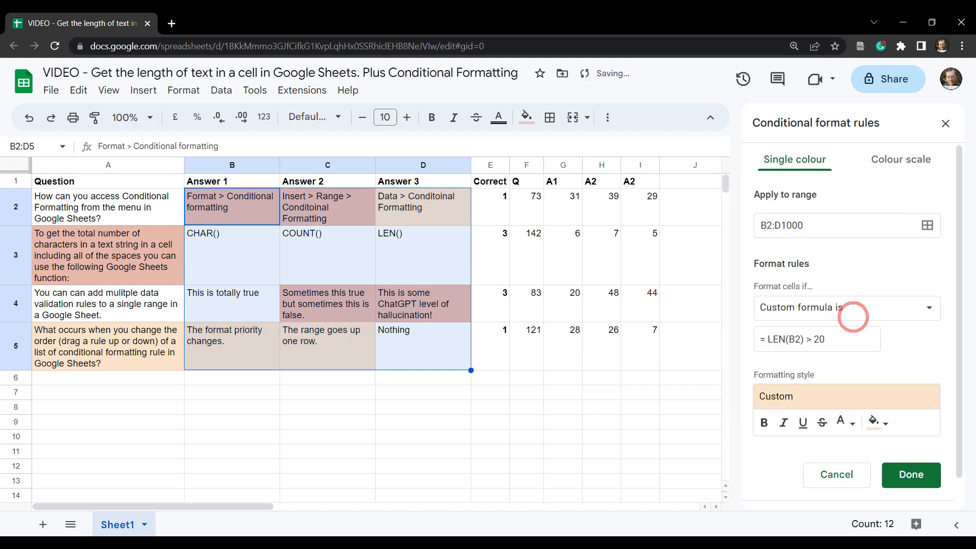
pyautogui.moveTo(519, 428)
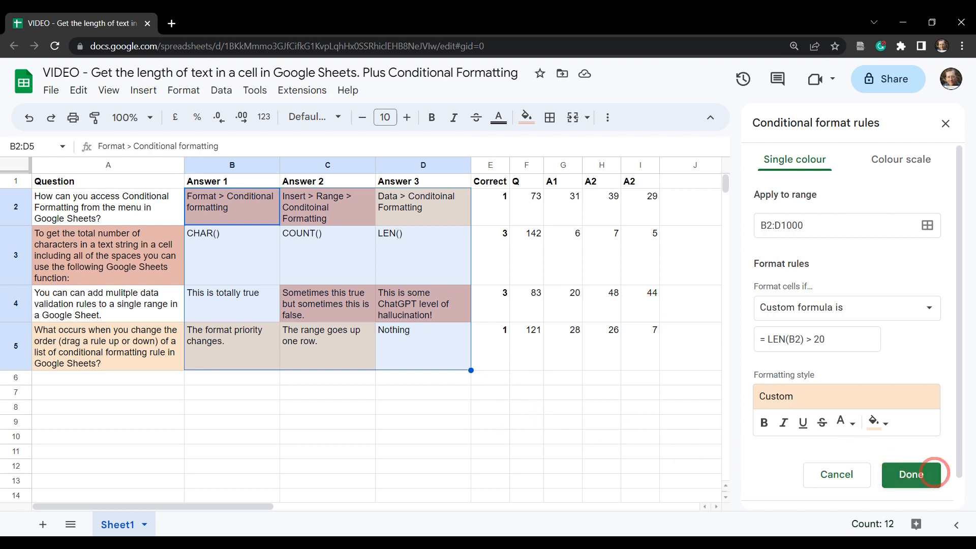
pyautogui.click(909, 475)
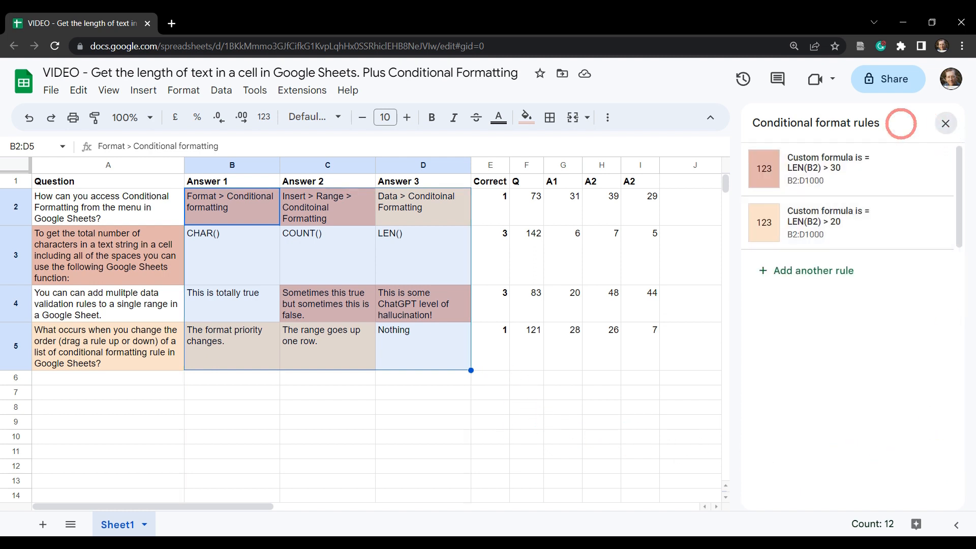
pyautogui.click(945, 123)
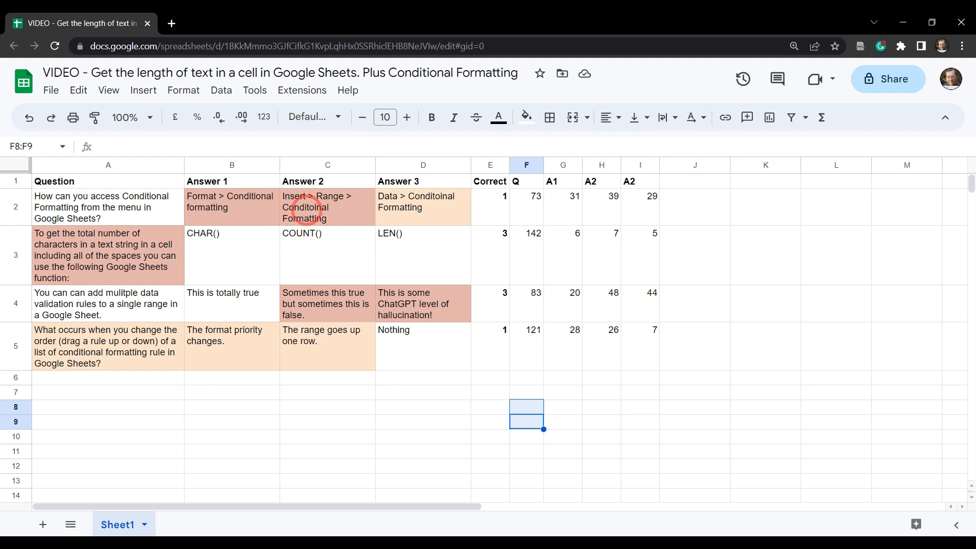
pyautogui.click(327, 207)
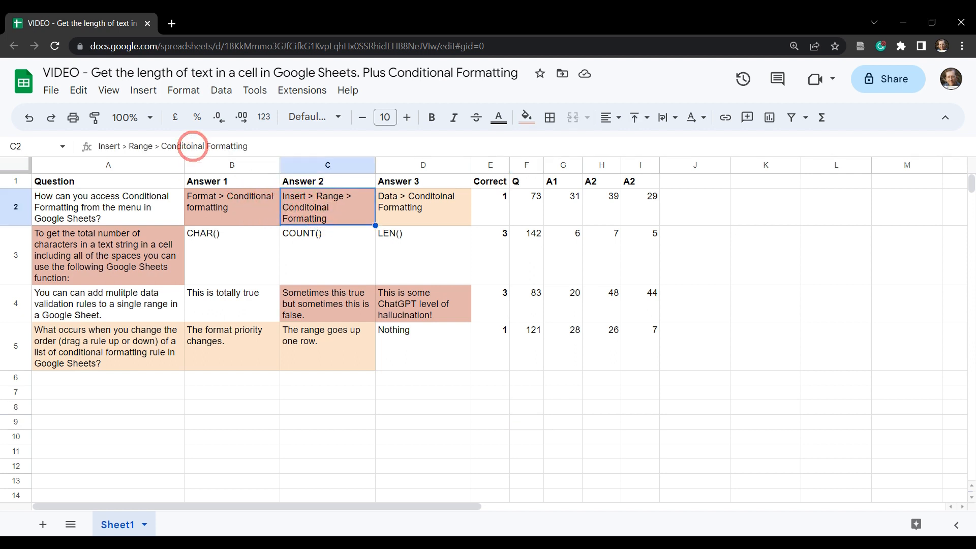
pyautogui.click(423, 206)
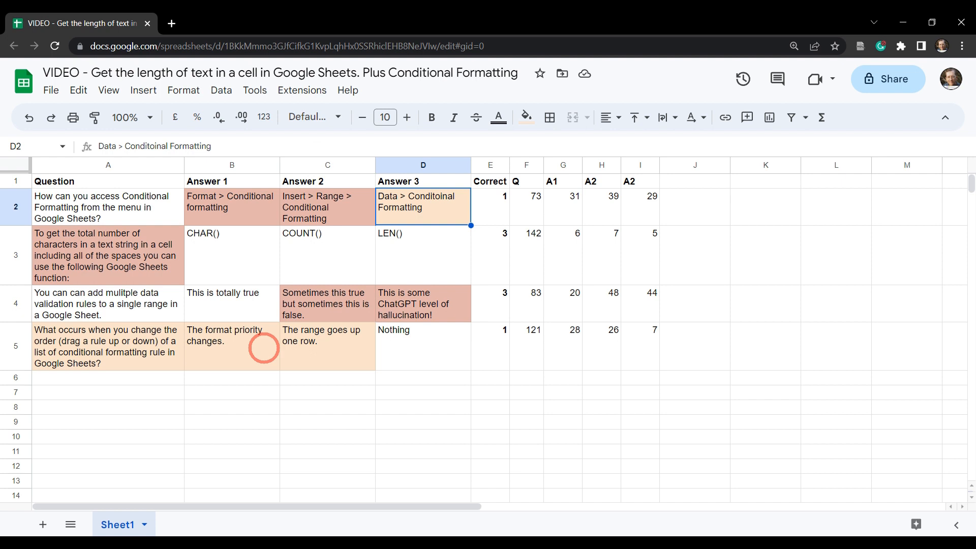
pyautogui.click(423, 392)
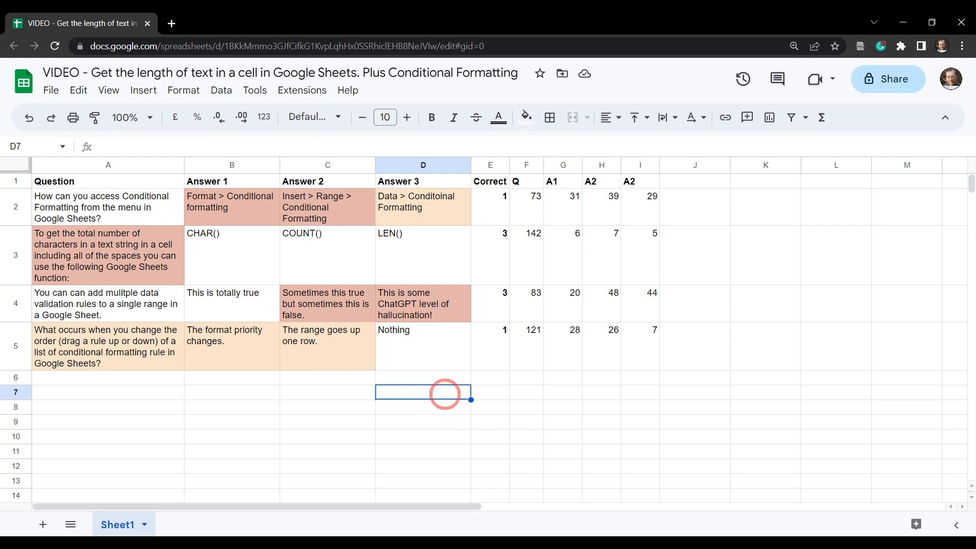
pyautogui.moveTo(192, 441)
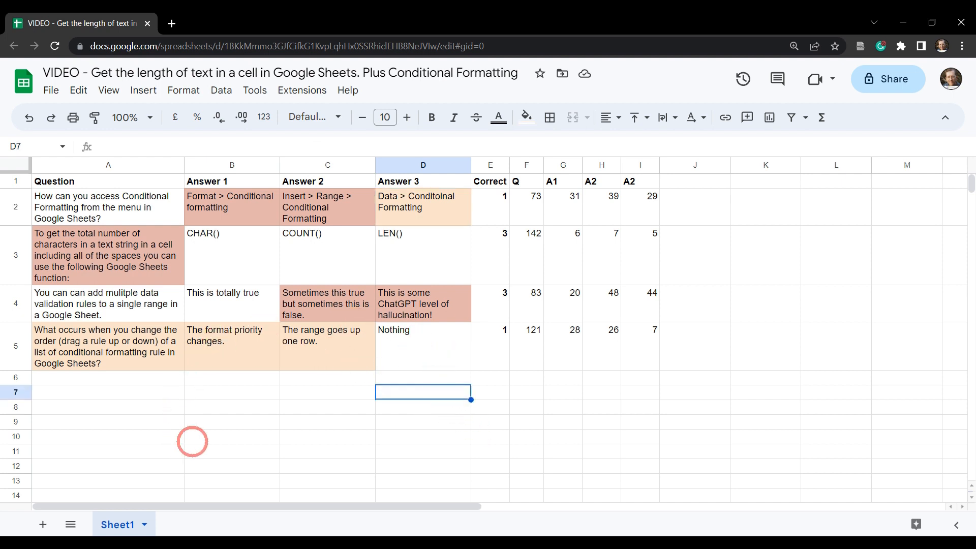
pyautogui.moveTo(171, 425)
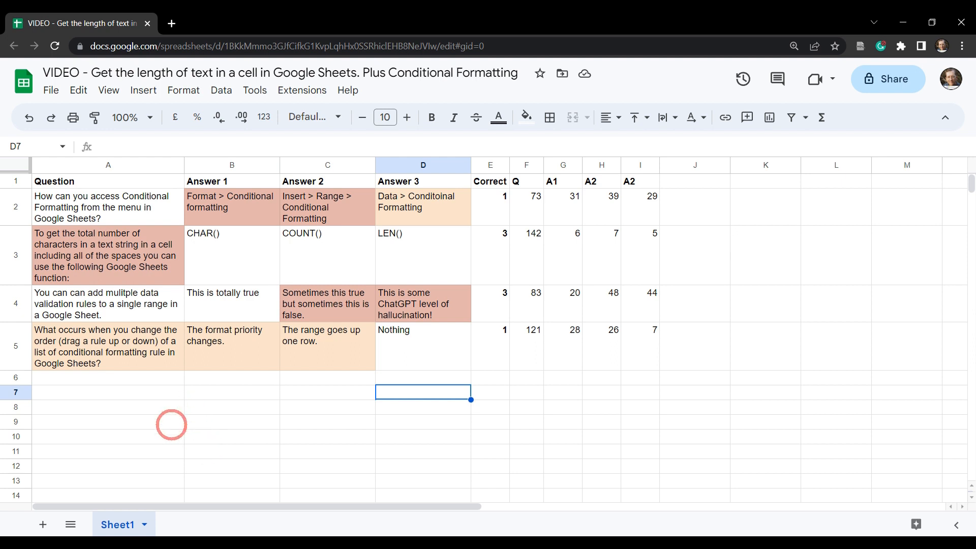
pyautogui.moveTo(137, 207)
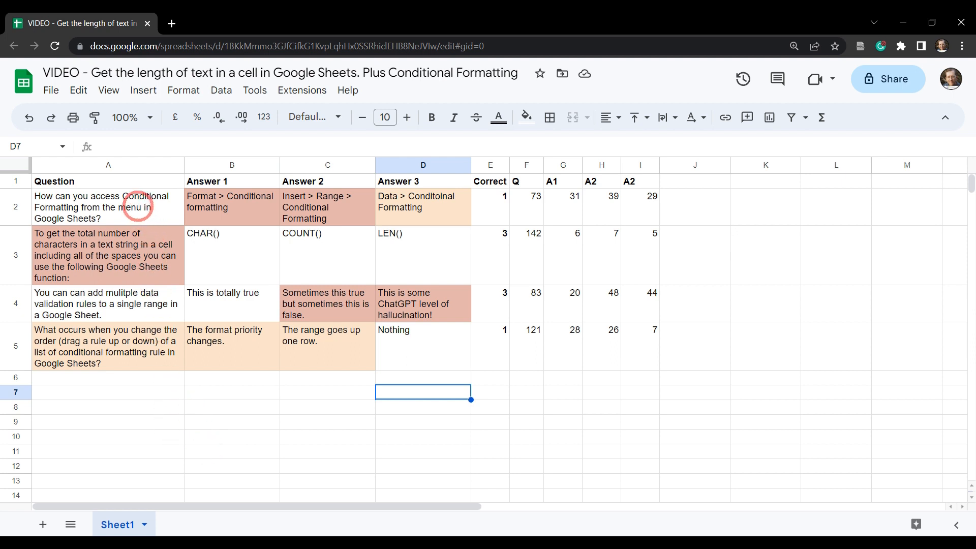
# Select the question cells A2:A1000 and bring up Data > Data validation for them
pyautogui.click(108, 207)
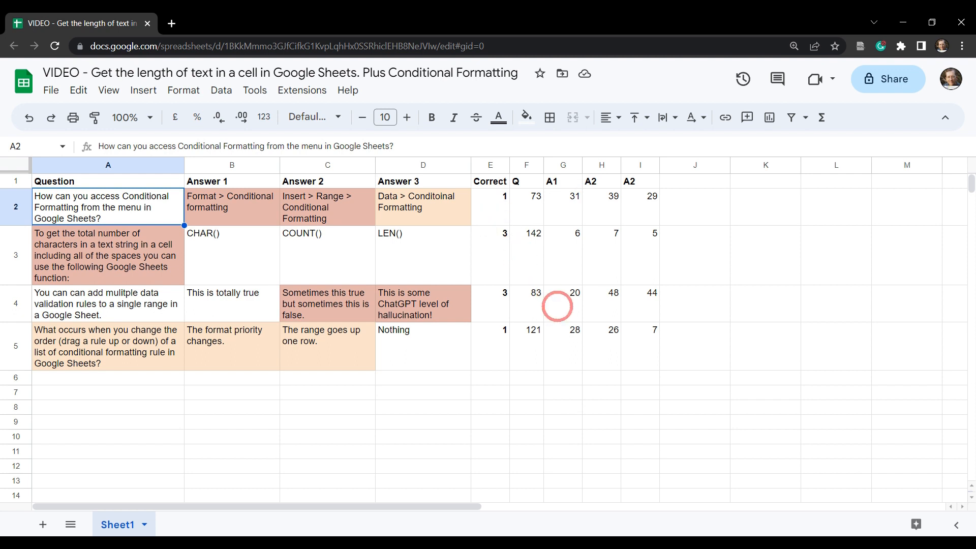
pyautogui.moveTo(108, 207); pyautogui.dragTo(107, 346)
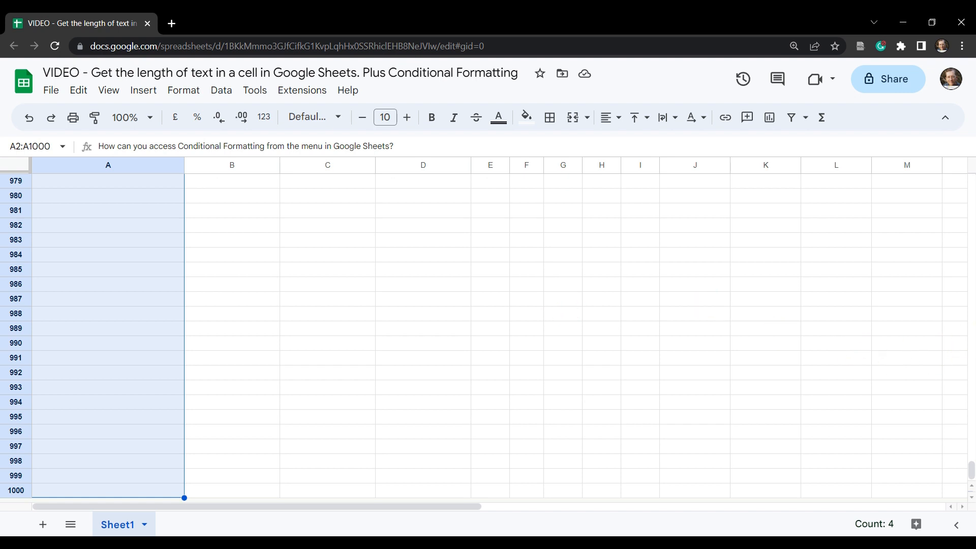
pyautogui.scroll(3)
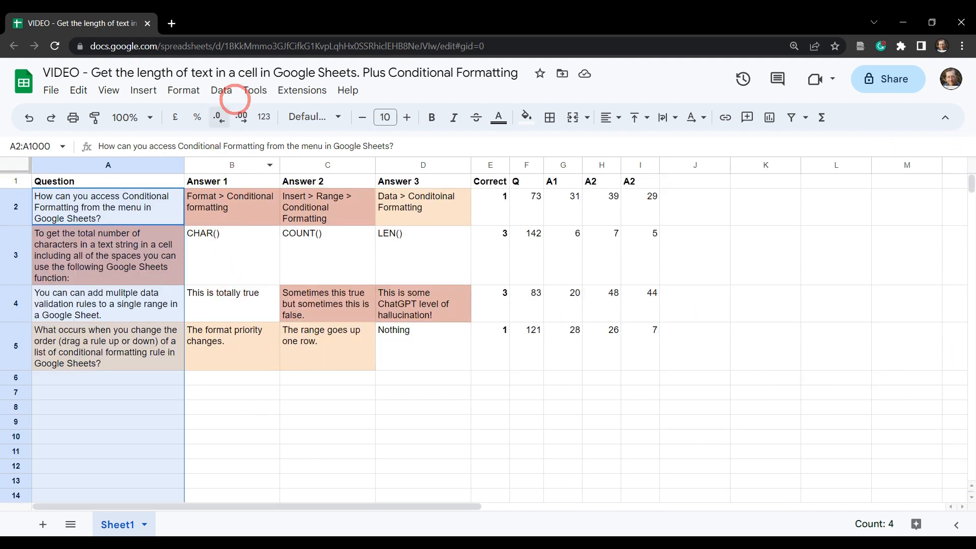
pyautogui.click(221, 90)
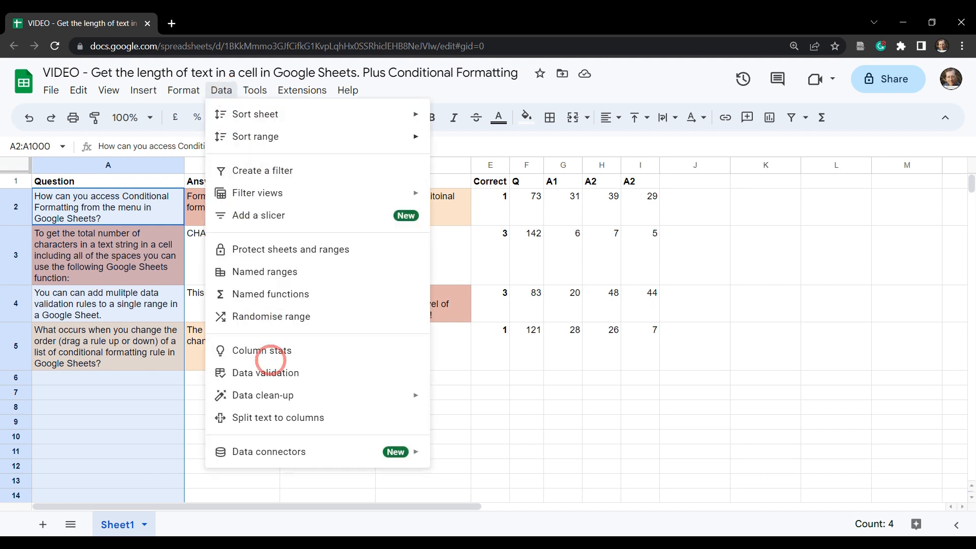
pyautogui.click(265, 372)
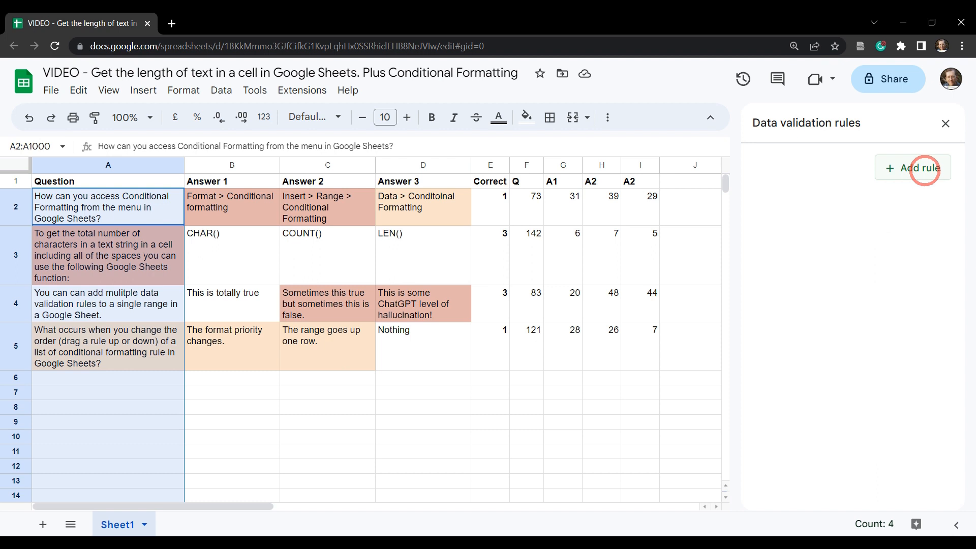
# Add a validation rule with the custom formula =LEN(A2) >140, set to show a warning
pyautogui.click(918, 168)
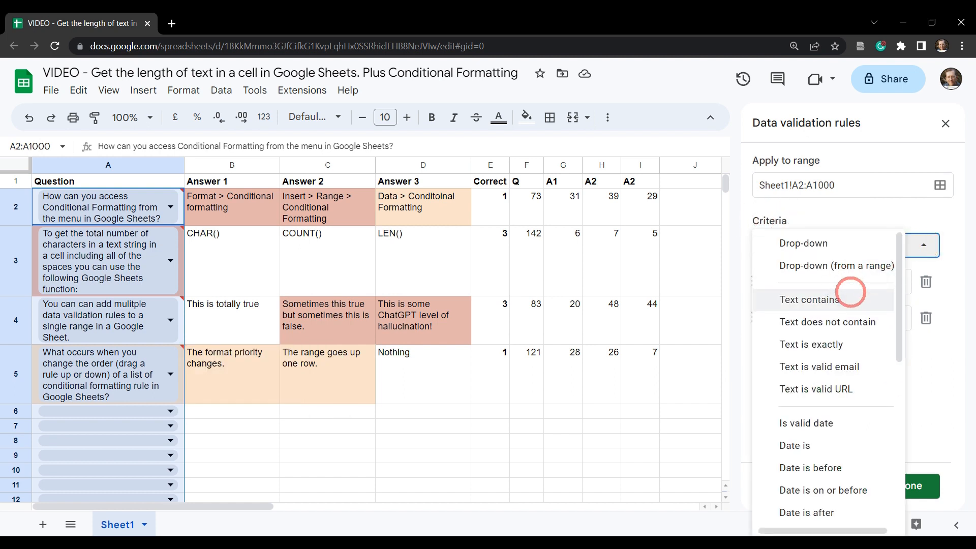
pyautogui.scroll(-3)
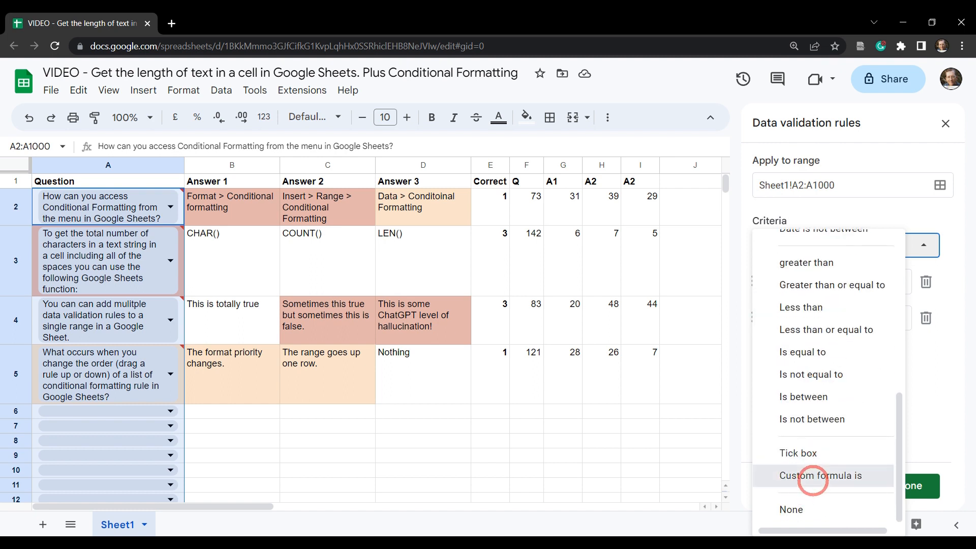
pyautogui.click(822, 475)
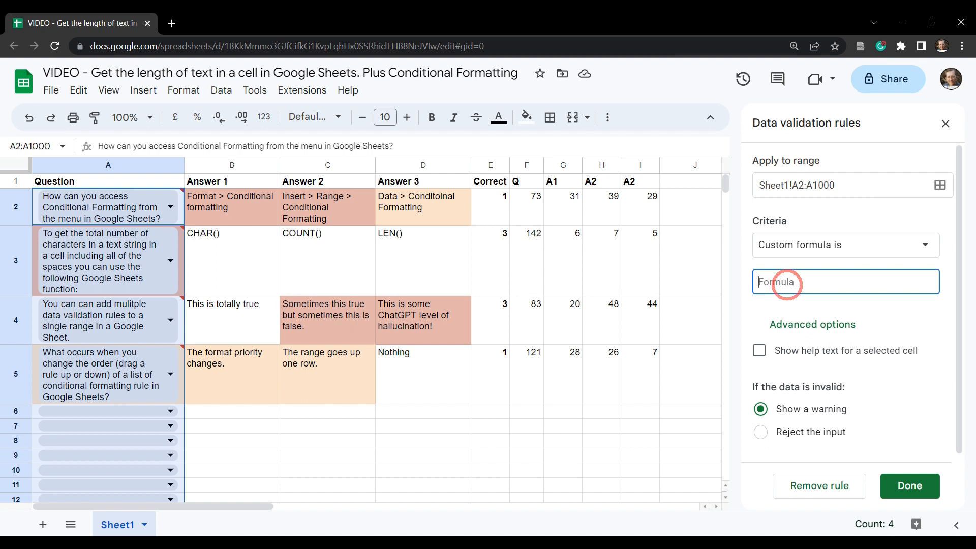
pyautogui.write('=')
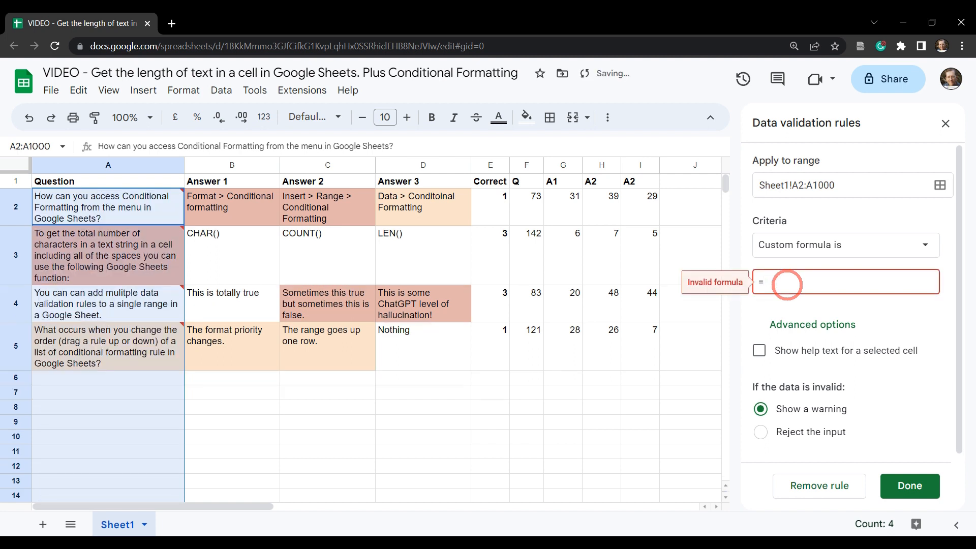
pyautogui.write('LEN(')
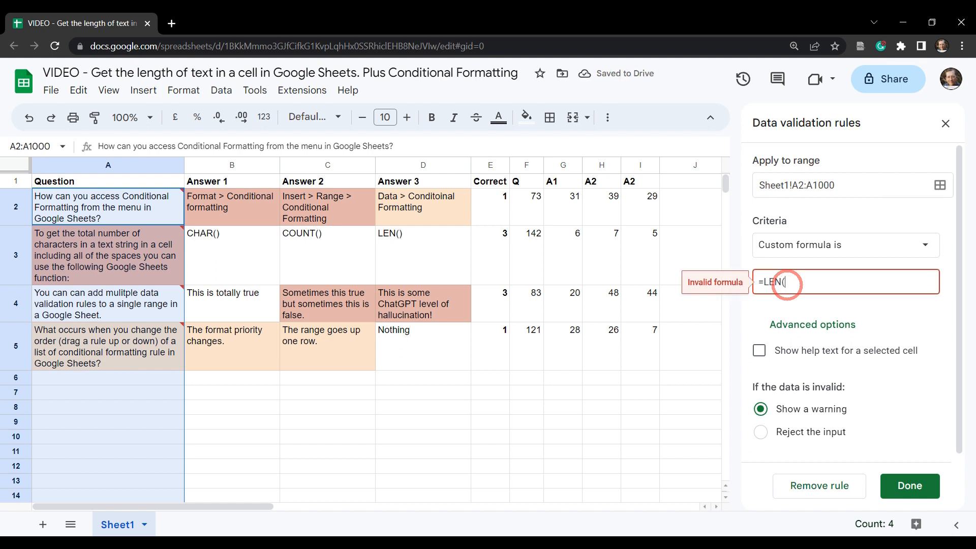
pyautogui.write('A2')
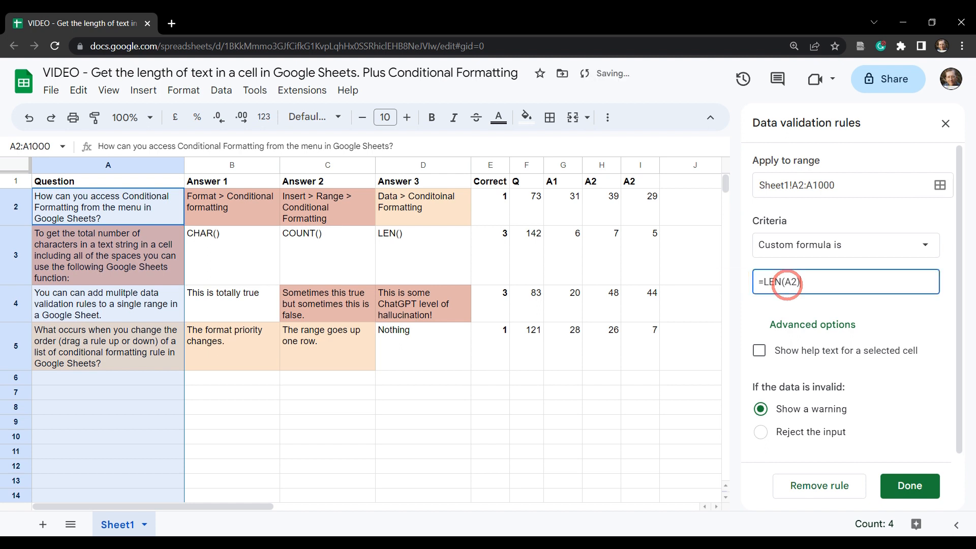
pyautogui.write('>14')
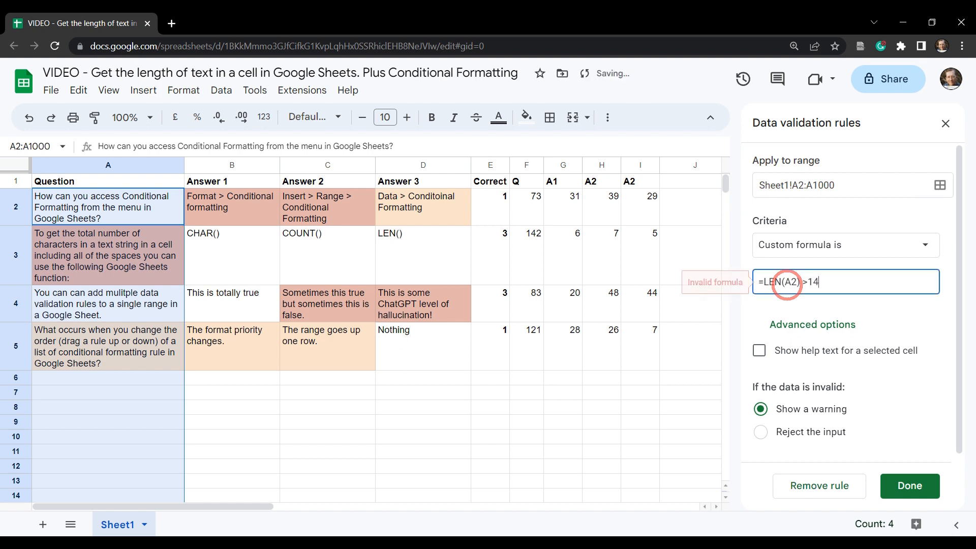
pyautogui.write('0')
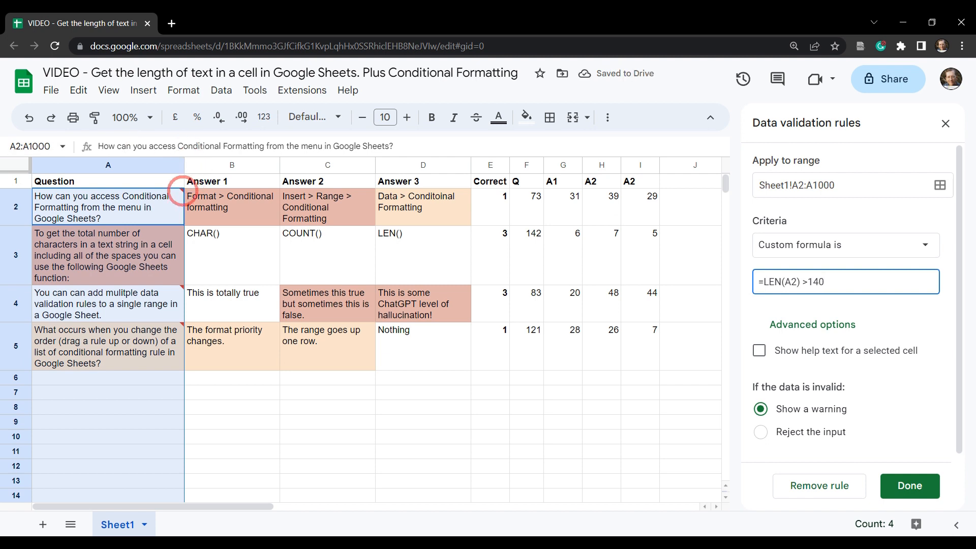
pyautogui.moveTo(184, 195)
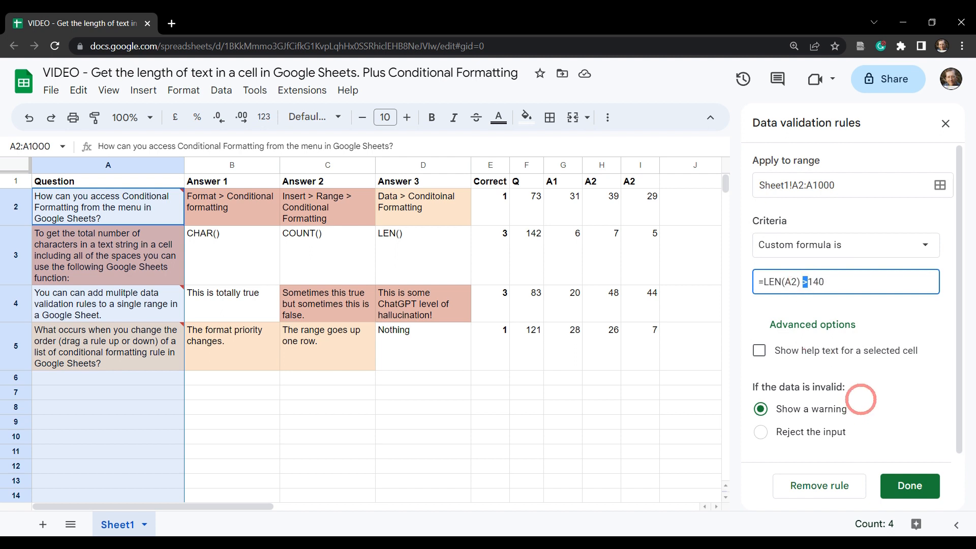
# Save the A2:A1000 rule as =LEN(A2)<=140 with help text about the 140-character limit
pyautogui.write('<=')
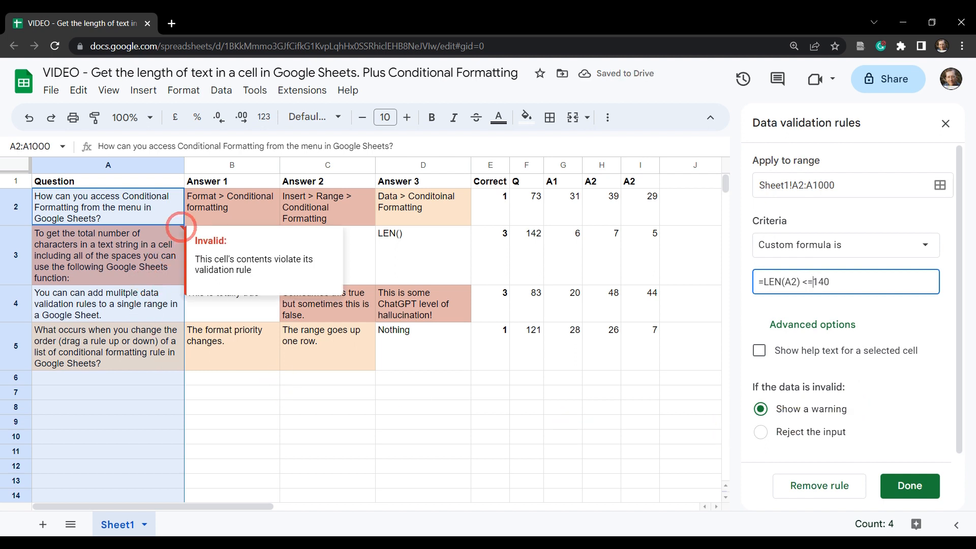
pyautogui.click(758, 350)
pyautogui.write('Text must be less than  140 characters.')
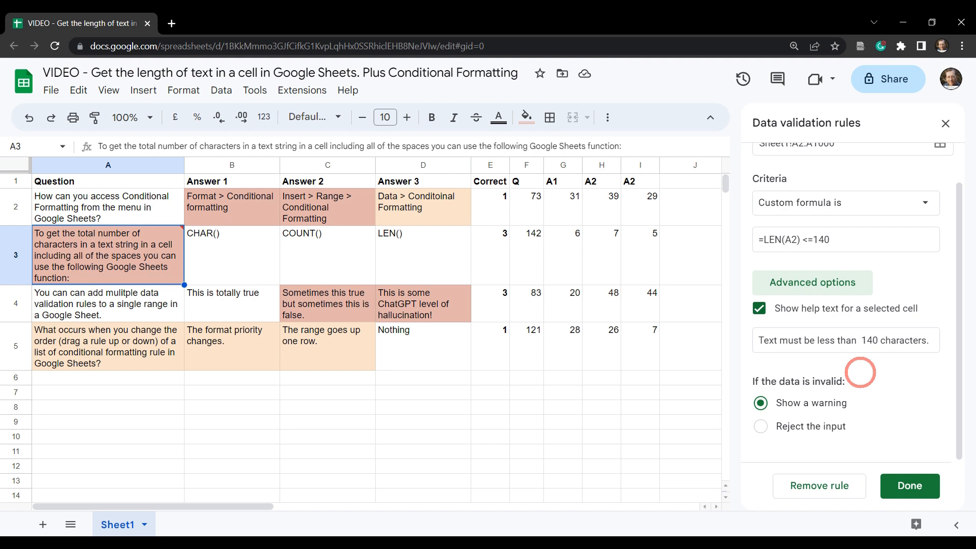
pyautogui.click(908, 486)
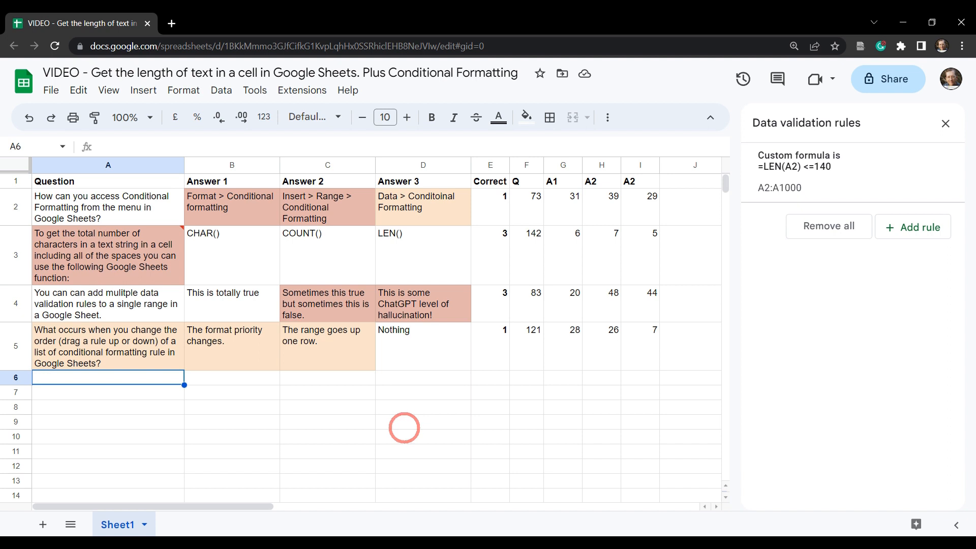
pyautogui.moveTo(422, 408)
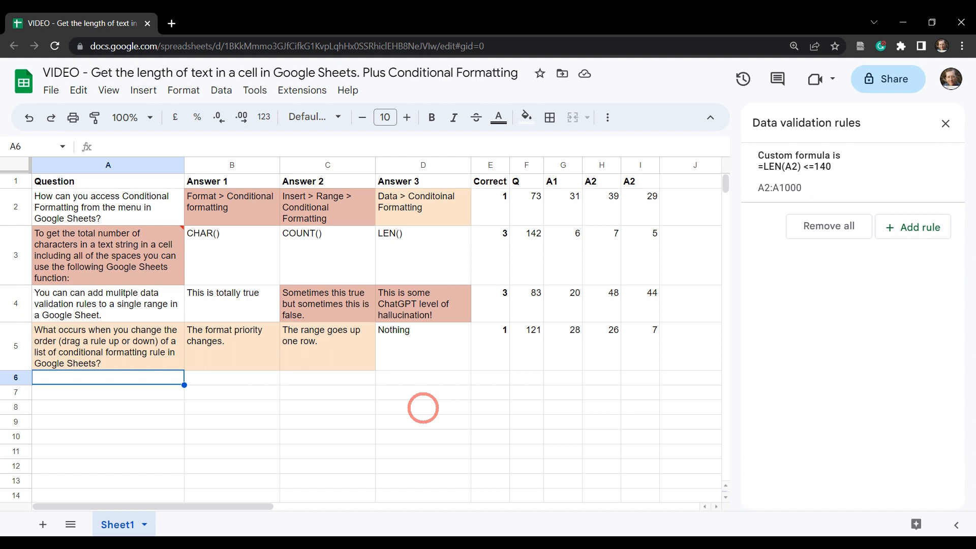
pyautogui.moveTo(352, 409)
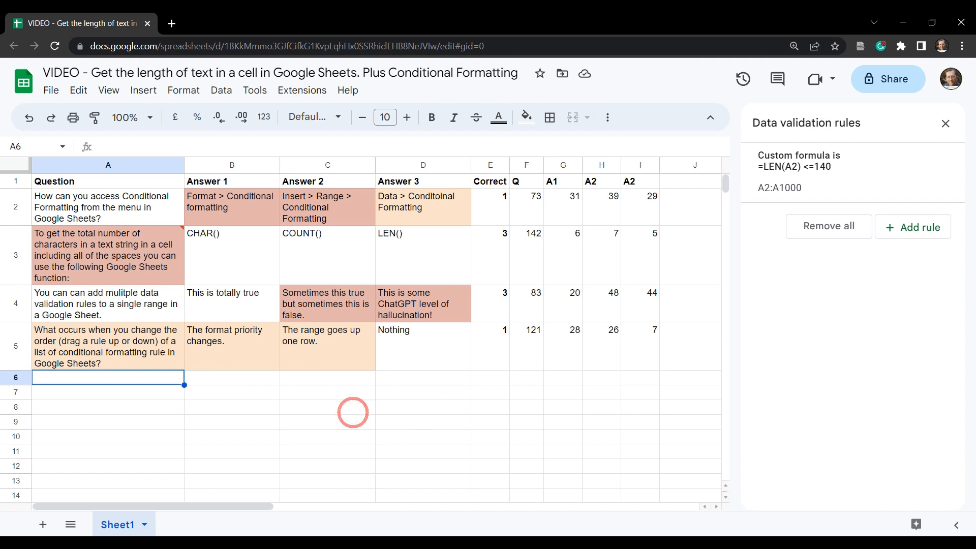
pyautogui.moveTo(299, 450)
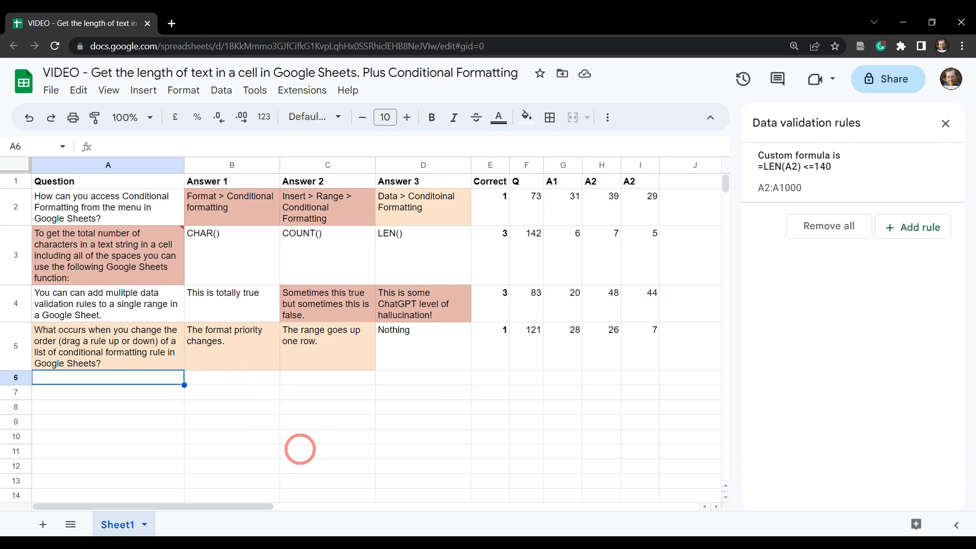
pyautogui.moveTo(341, 449)
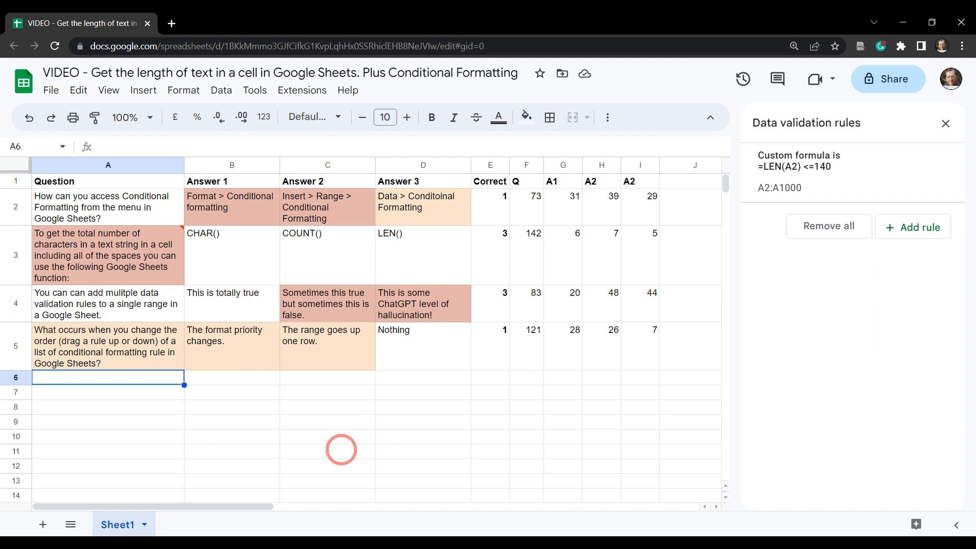
pyautogui.moveTo(276, 394)
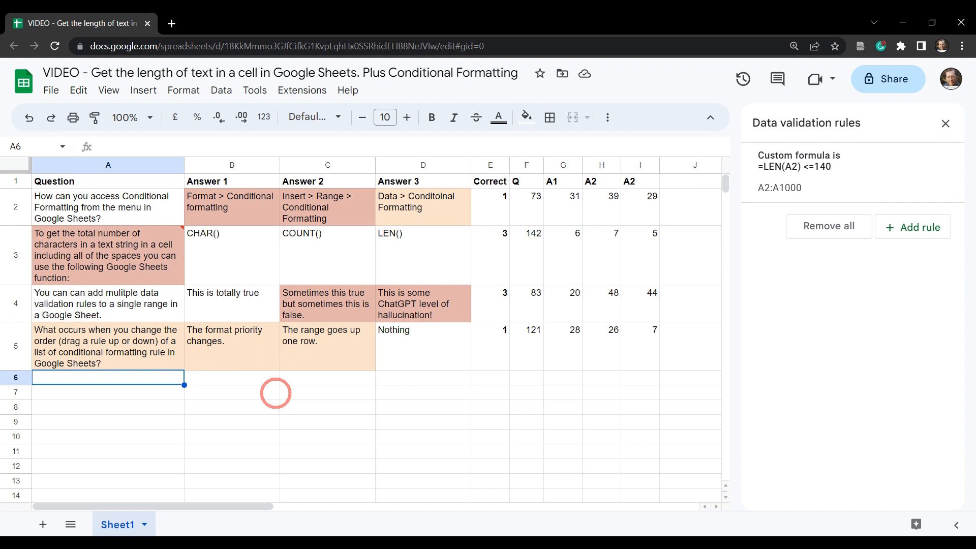
pyautogui.click(525, 377)
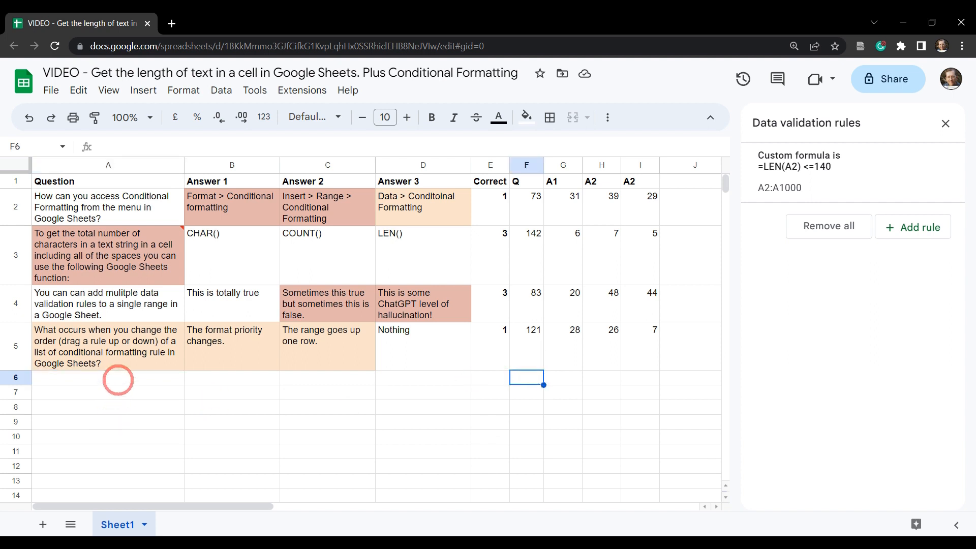
pyautogui.moveTo(492, 460)
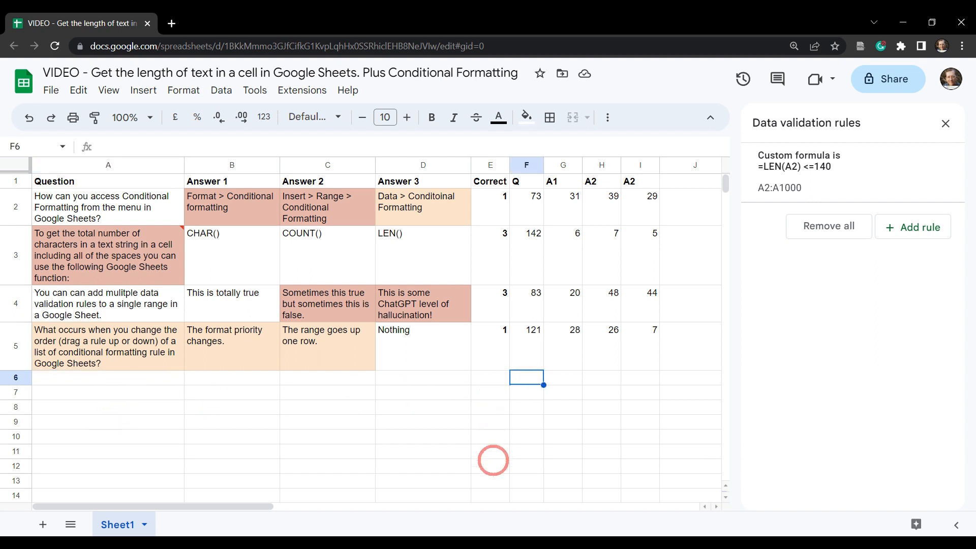
pyautogui.moveTo(401, 436)
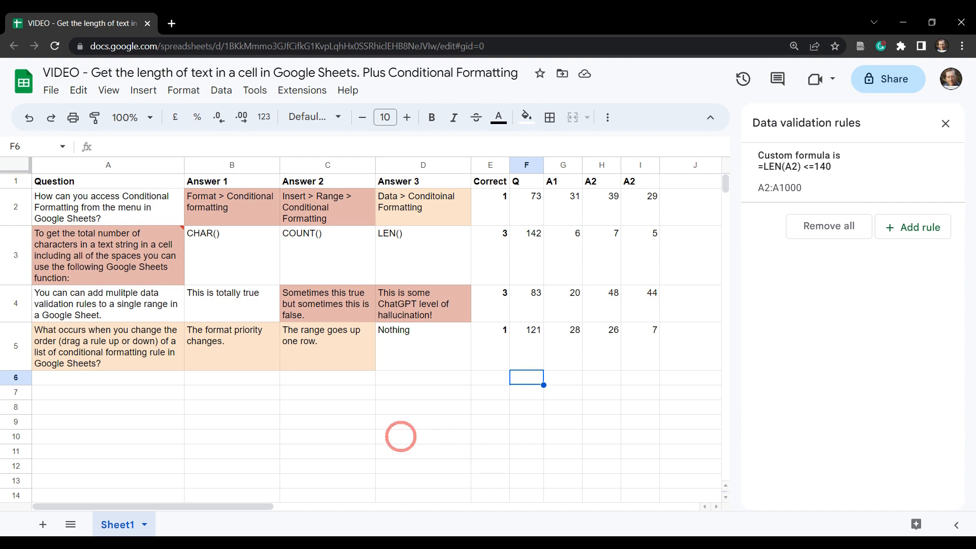
pyautogui.moveTo(401, 399)
pyautogui.write('There was definitely something going')
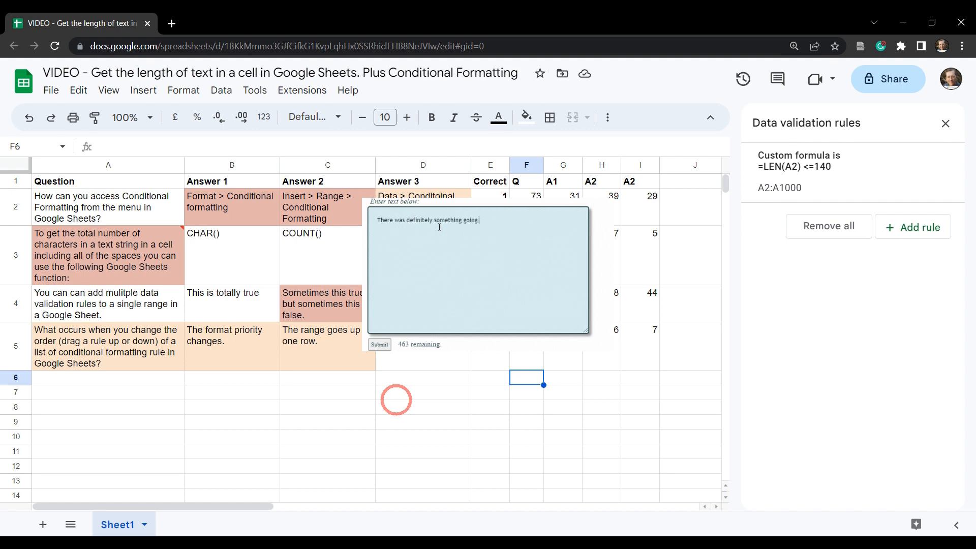
pyautogui.write('on with the col')
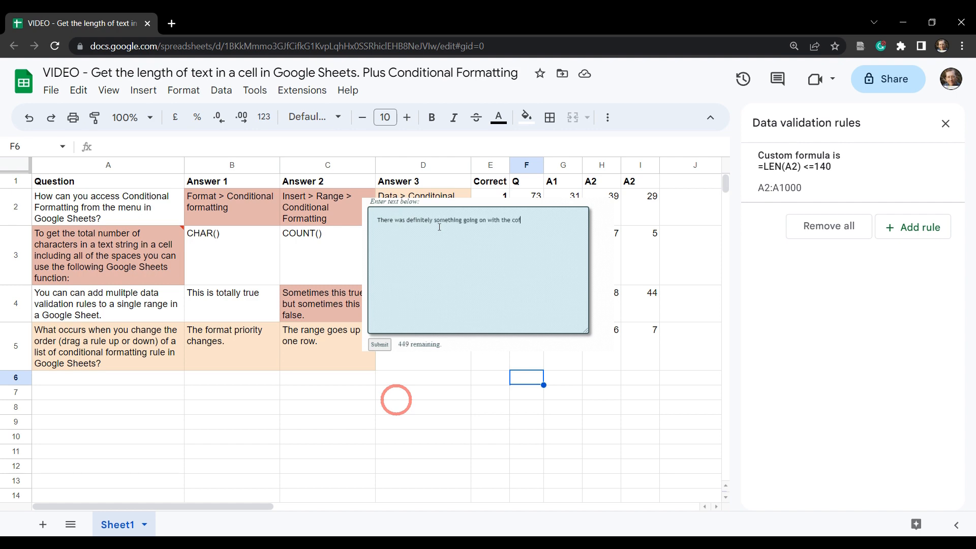